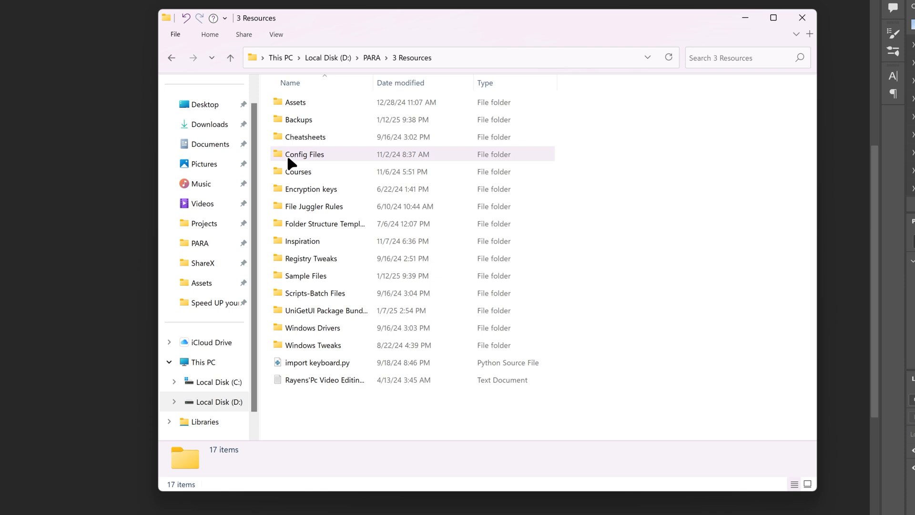
From This PC, search 'background' with Listary, open a result, then search 'notion'.
{"action": "left_click", "coordinate": [202, 362]}
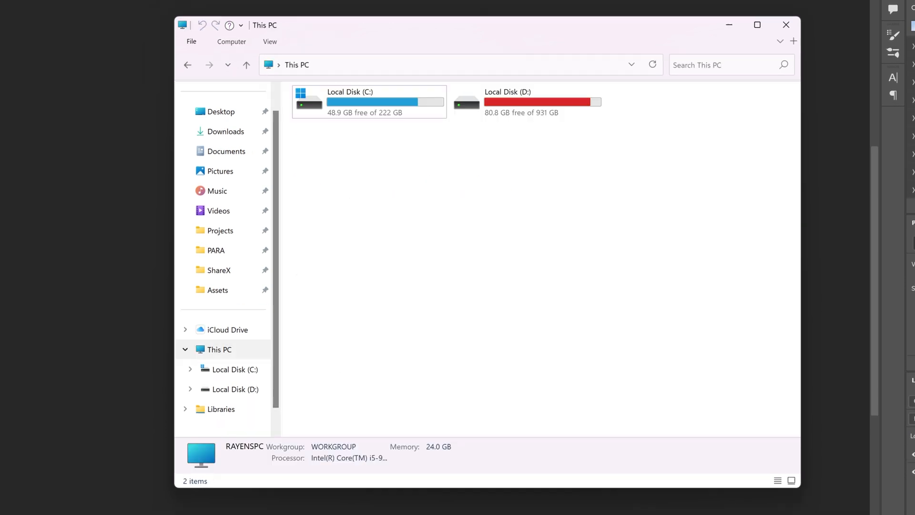
{"action": "type", "text": "background"}
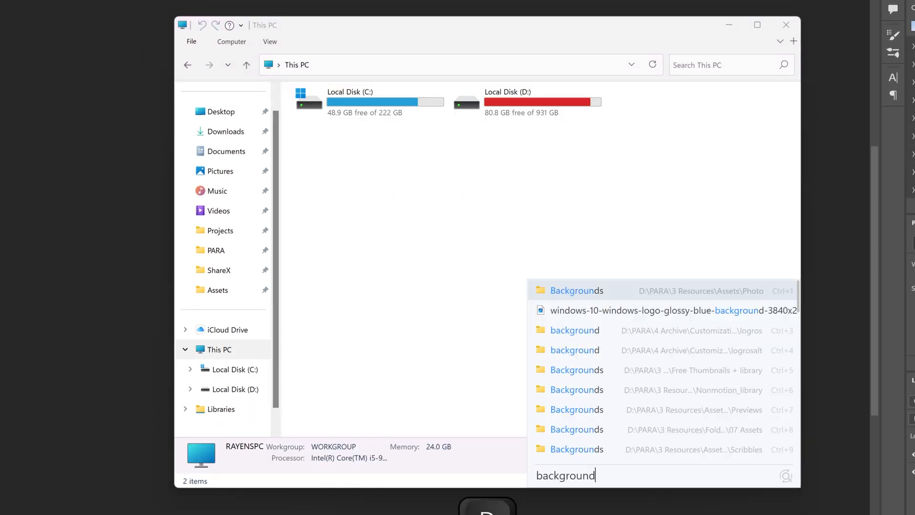
{"action": "left_click", "coordinate": [576, 291]}
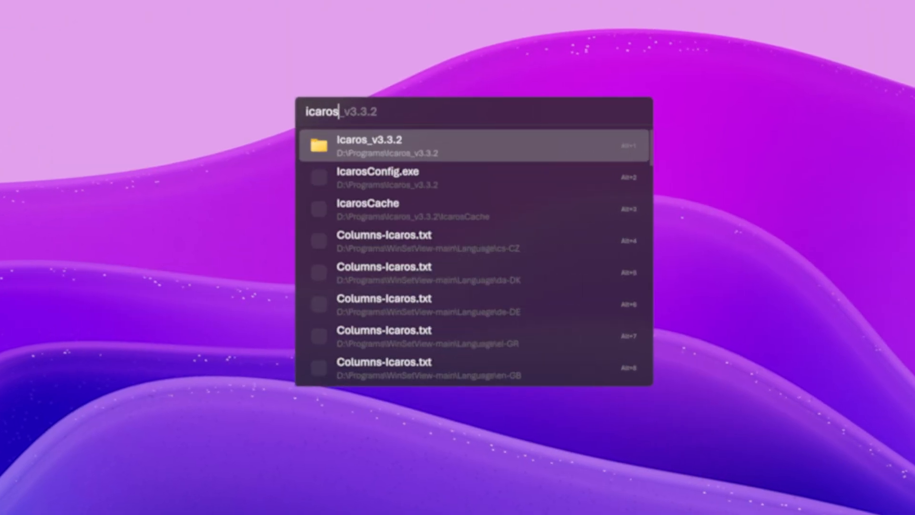
{"action": "type", "text": "notion"}
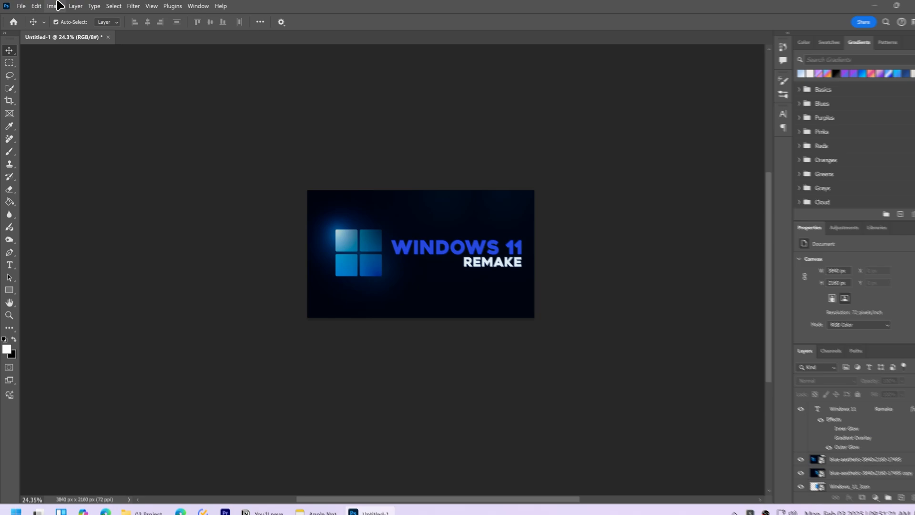
Start Save As for the design and jump the dialog to the 03 Project Files folder.
{"action": "left_click", "coordinate": [21, 6]}
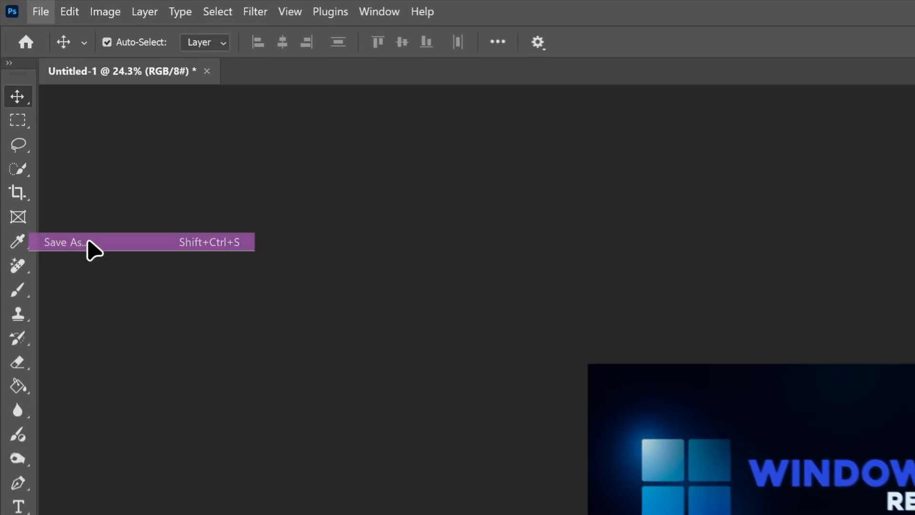
{"action": "left_click", "coordinate": [65, 241]}
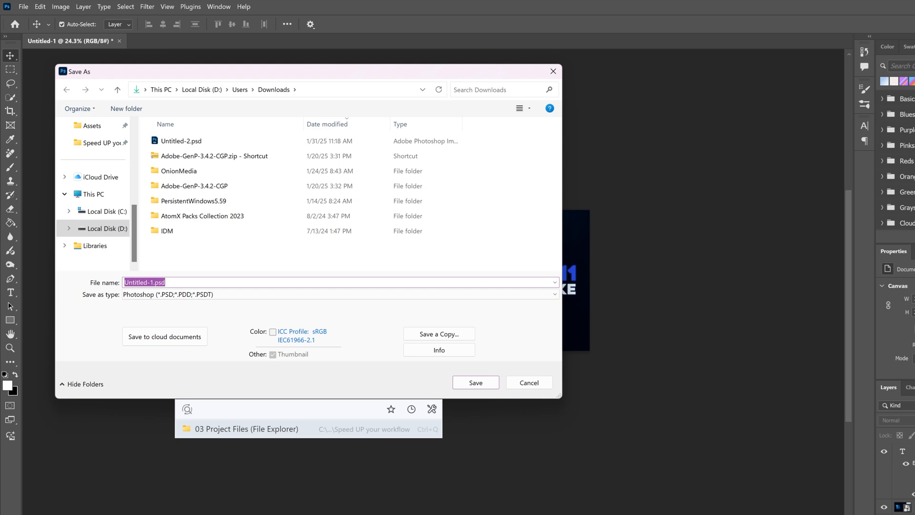
{"action": "left_click", "coordinate": [246, 429]}
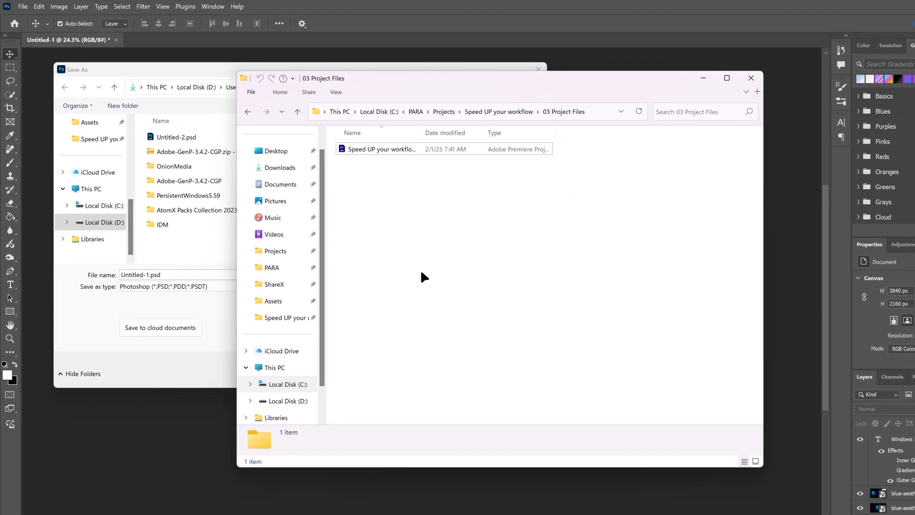
{"action": "mouse_move", "coordinate": [426, 275]}
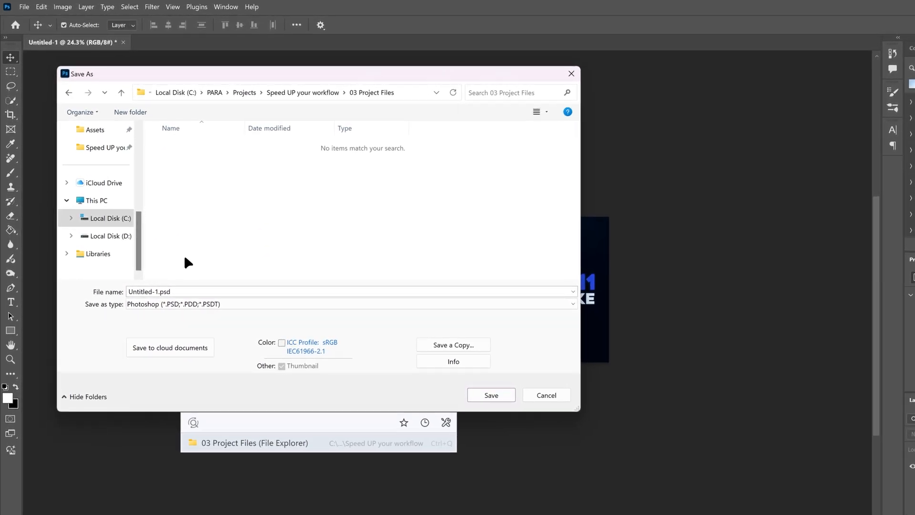
{"action": "left_click", "coordinate": [110, 218]}
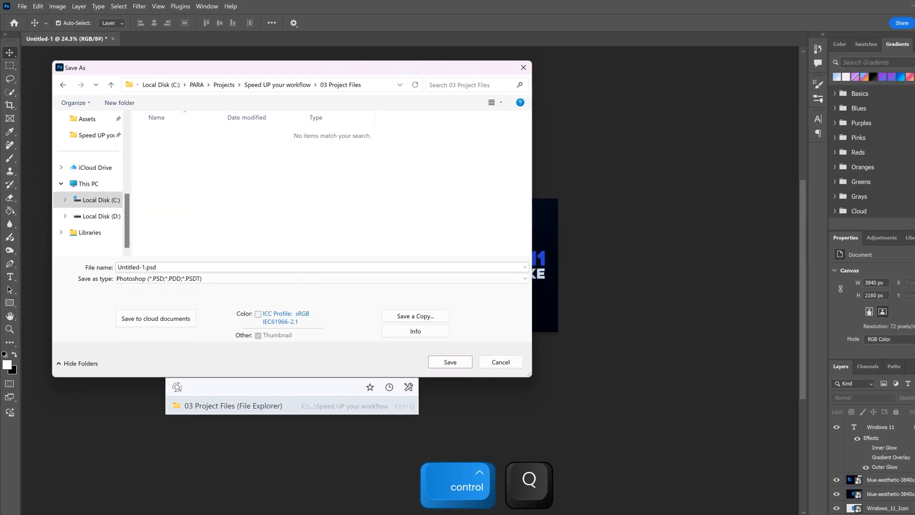
Review Listary's Quick Switch hotkey (Ctrl+Q), close Options, and show recently used folders.
{"action": "left_click", "coordinate": [99, 200]}
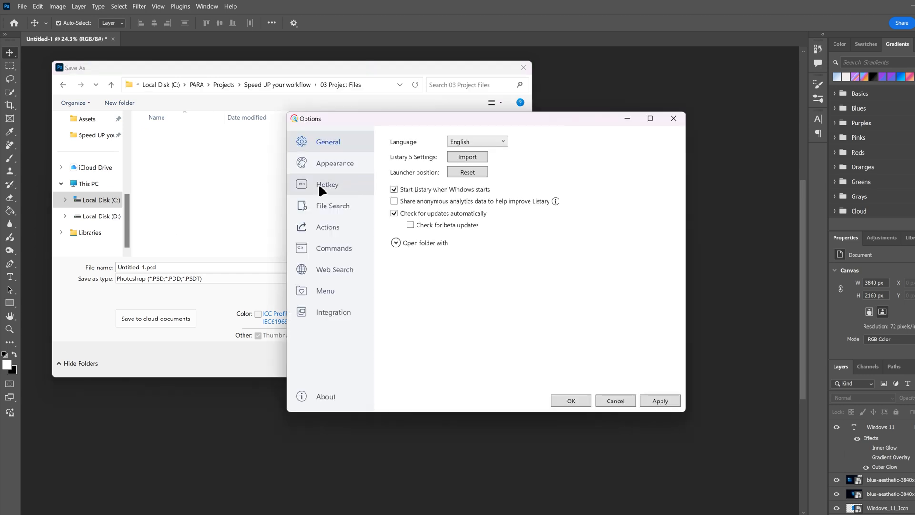
{"action": "left_click", "coordinate": [327, 185]}
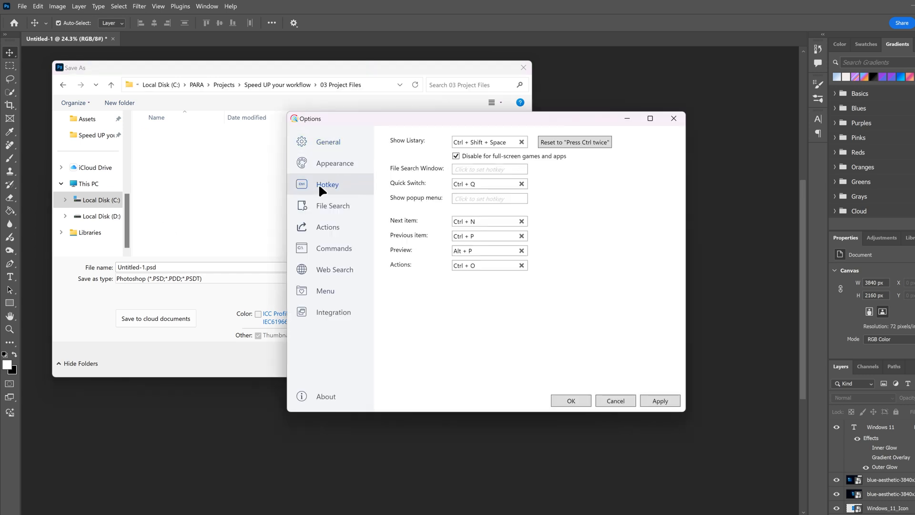
{"action": "left_click", "coordinate": [489, 183]}
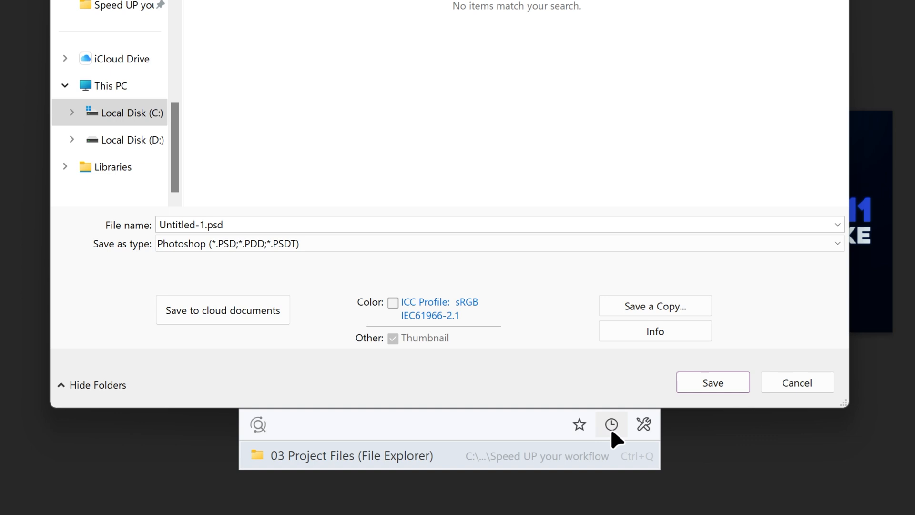
{"action": "left_click", "coordinate": [611, 425]}
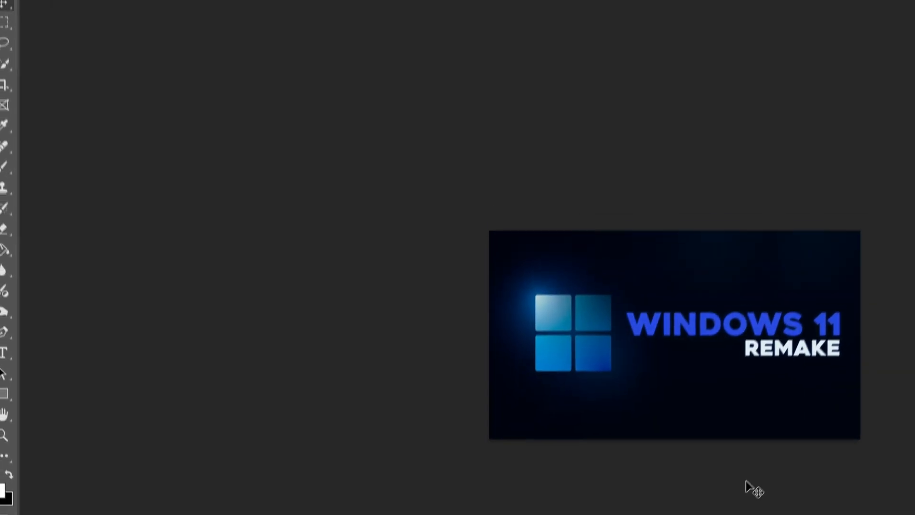
Bring up Photoshop's file-open dialog from the File menu.
{"action": "left_click", "coordinate": [32, 10]}
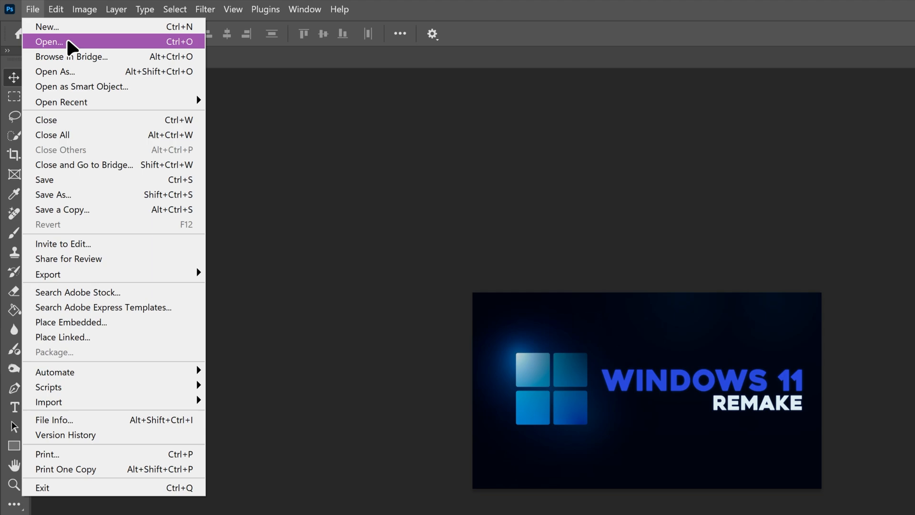
{"action": "left_click", "coordinate": [49, 41]}
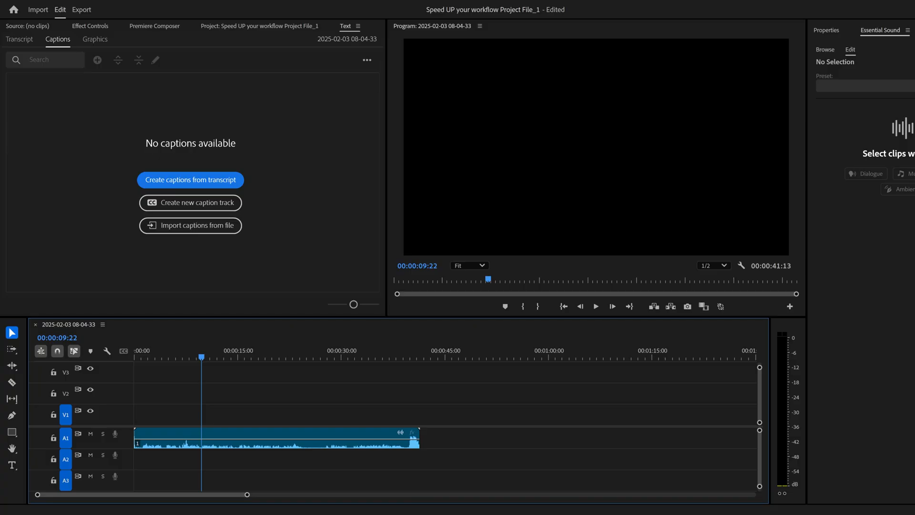
{"action": "mouse_move", "coordinate": [234, 196]}
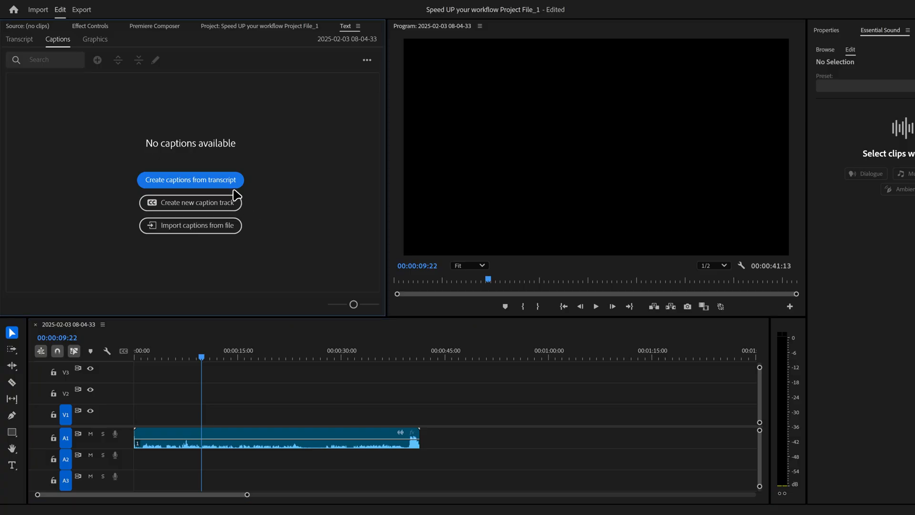
Import the Quick Subtitles caption preset, finding it via Listary 'preset' search, then cancel captioning.
{"action": "left_click", "coordinate": [190, 180]}
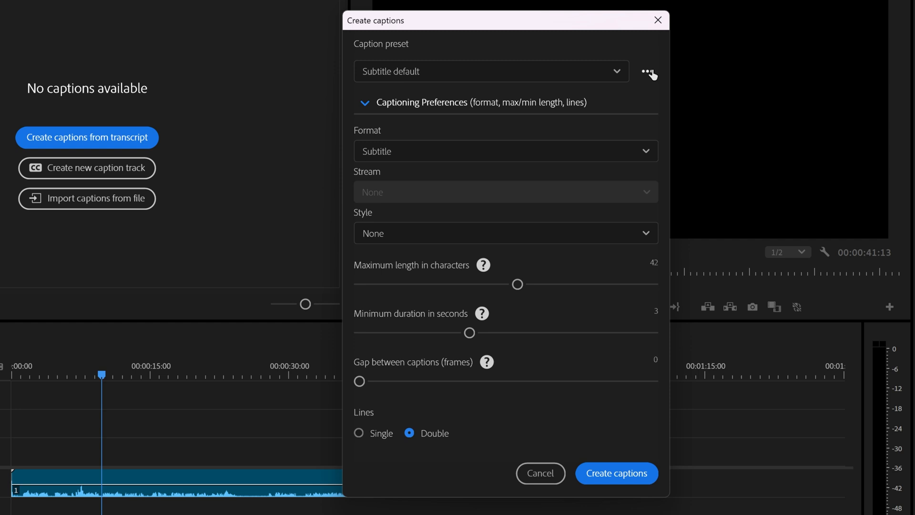
{"action": "left_click", "coordinate": [647, 70]}
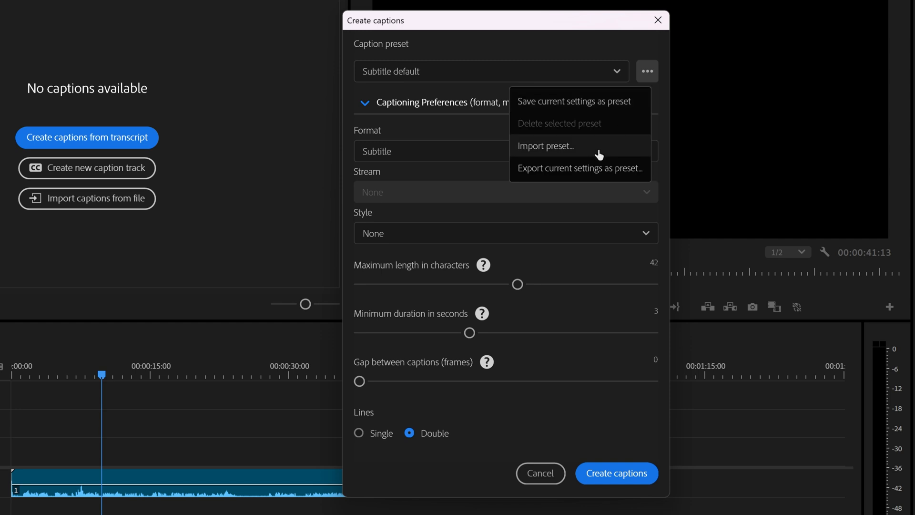
{"action": "left_click", "coordinate": [546, 146]}
{"action": "type", "text": ".prcaption"}
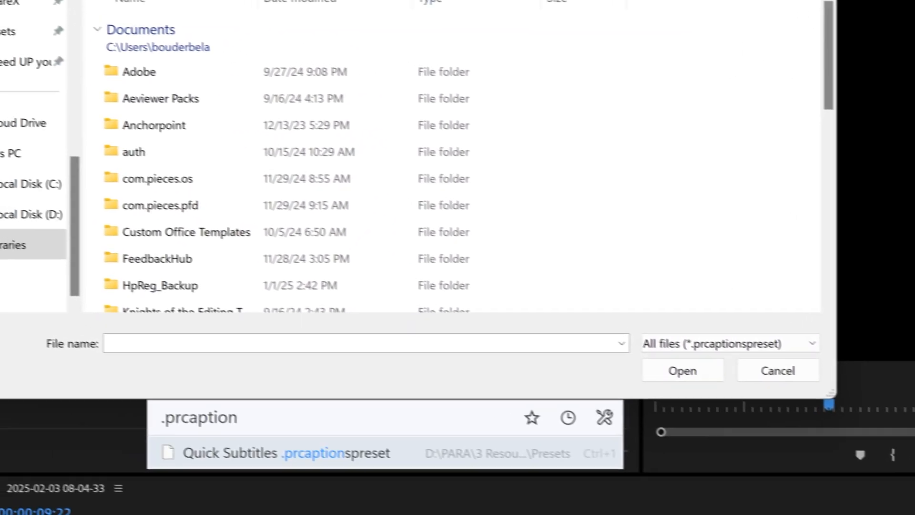
{"action": "type", "text": "preset"}
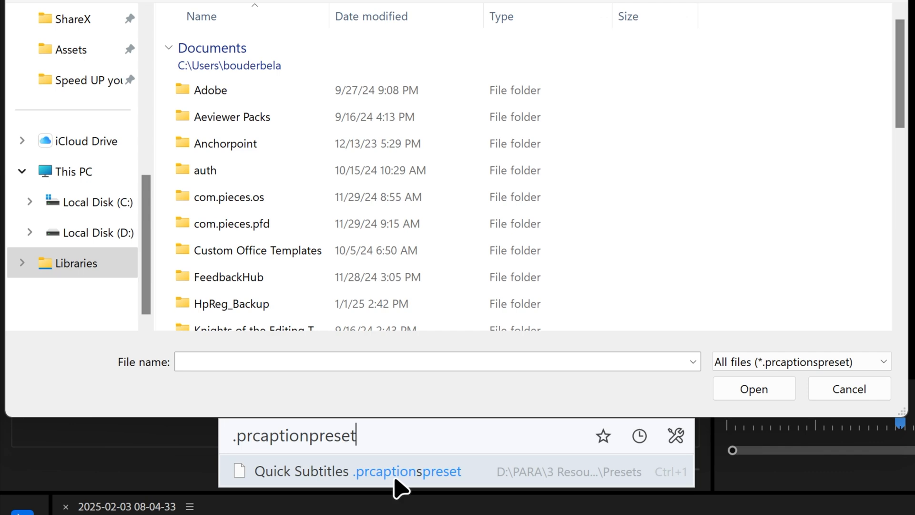
{"action": "mouse_move", "coordinate": [398, 484]}
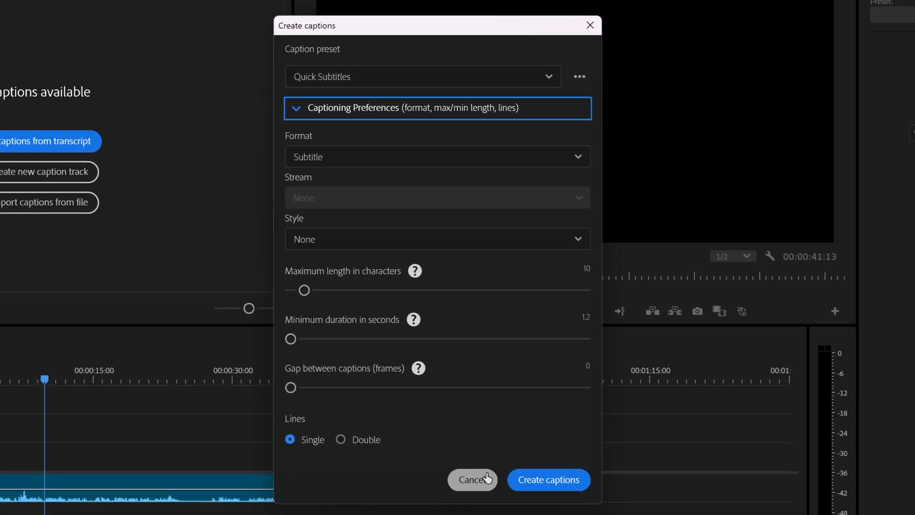
{"action": "left_click", "coordinate": [472, 479]}
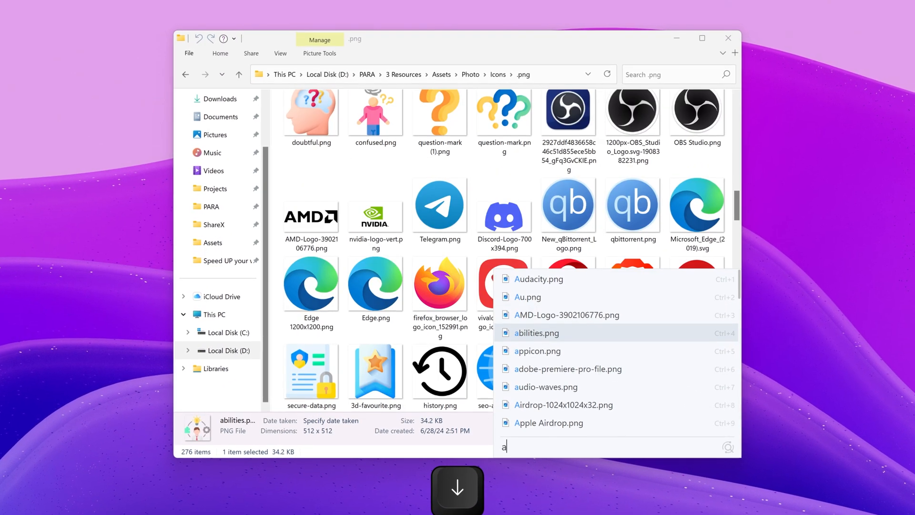
Open the File Explorer icon file in a new process from Listary's action menu.
{"action": "left_click", "coordinate": [547, 389]}
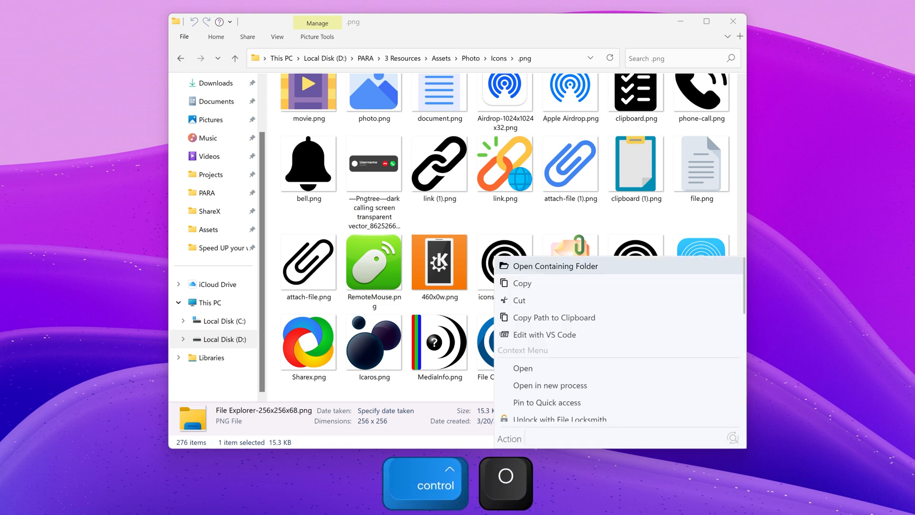
{"action": "mouse_move", "coordinate": [518, 300]}
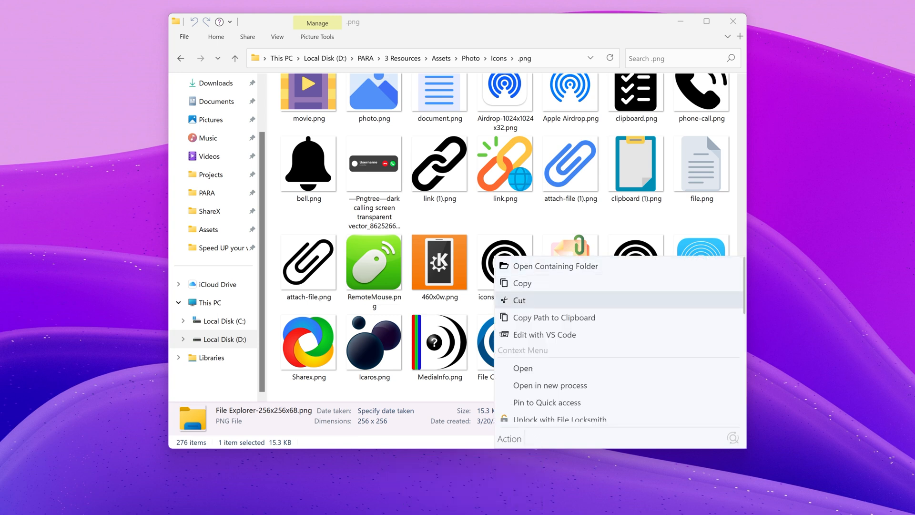
{"action": "mouse_move", "coordinate": [548, 385]}
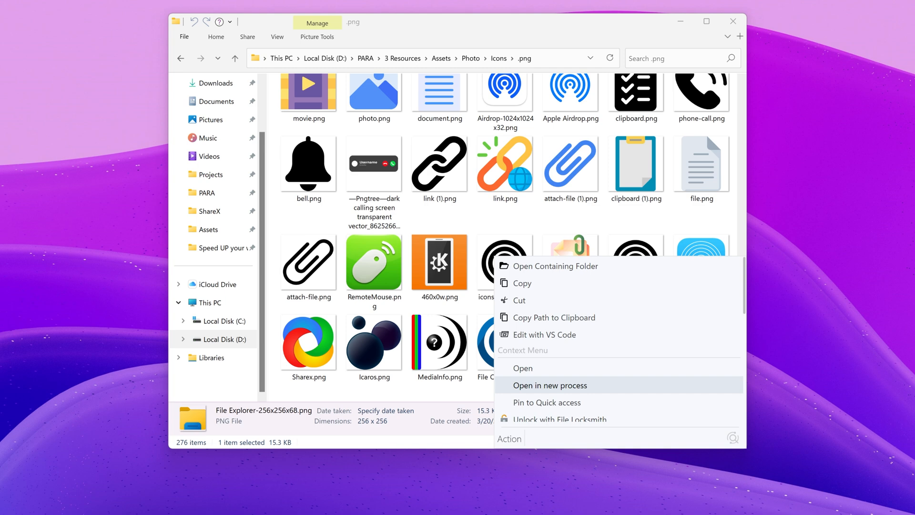
{"action": "left_click", "coordinate": [549, 386]}
{"action": "type", "text": "Explorer"}
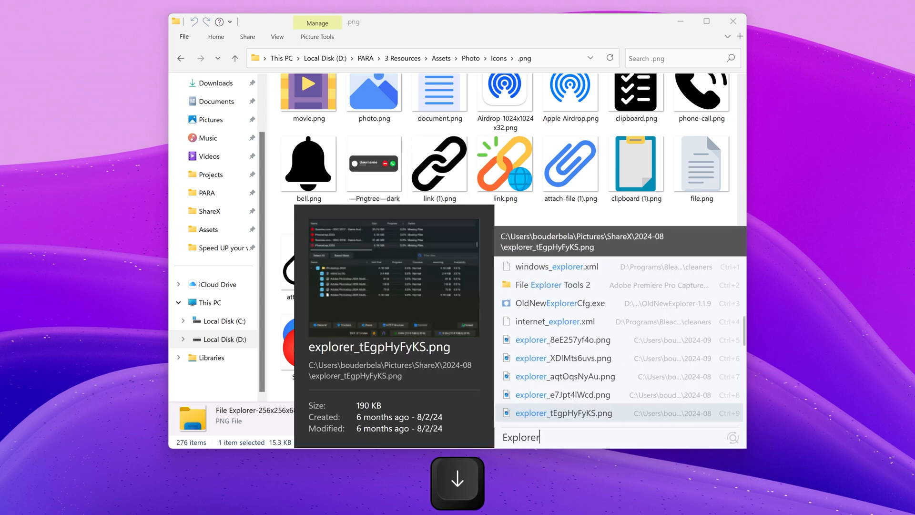
Filter Listary results with 'folder:' then 'file:', and open Local Disk (D:).
{"action": "type", "text": "folder"}
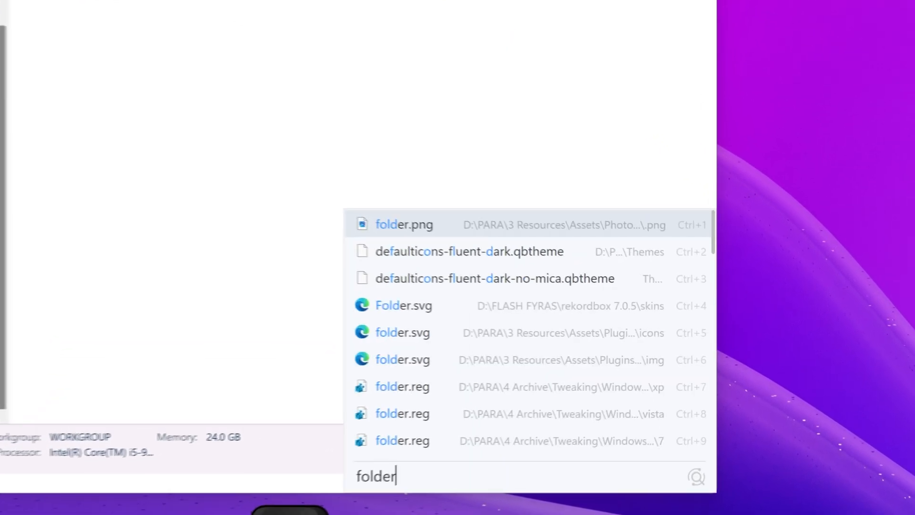
{"action": "type", "text": ":"}
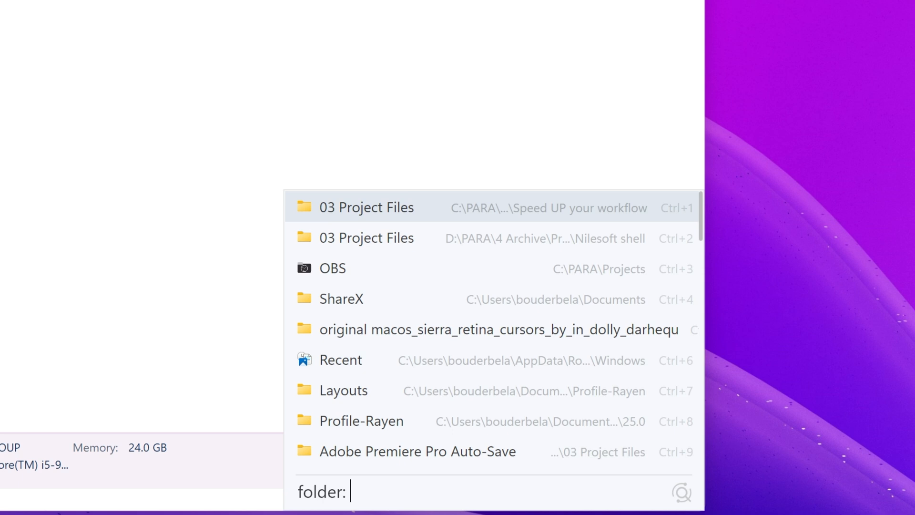
{"action": "type", "text": "fil"}
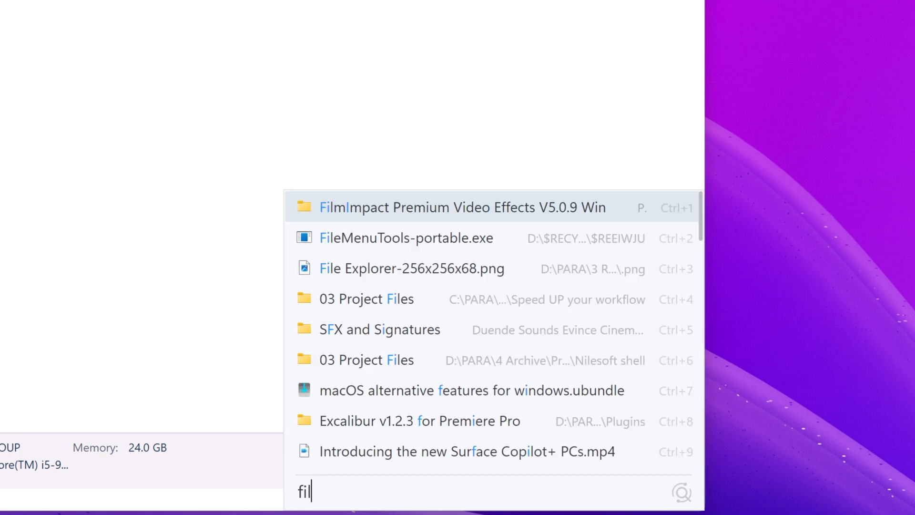
{"action": "type", "text": "e:"}
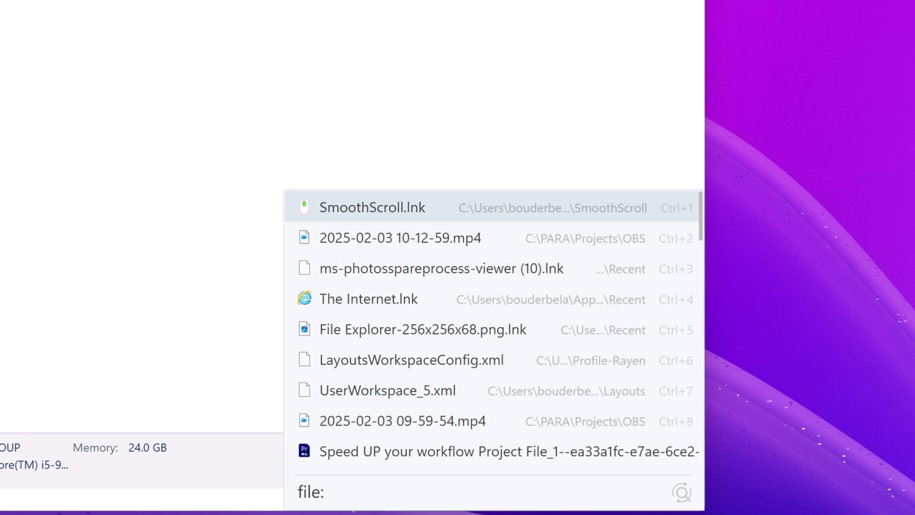
{"action": "key", "text": "enter"}
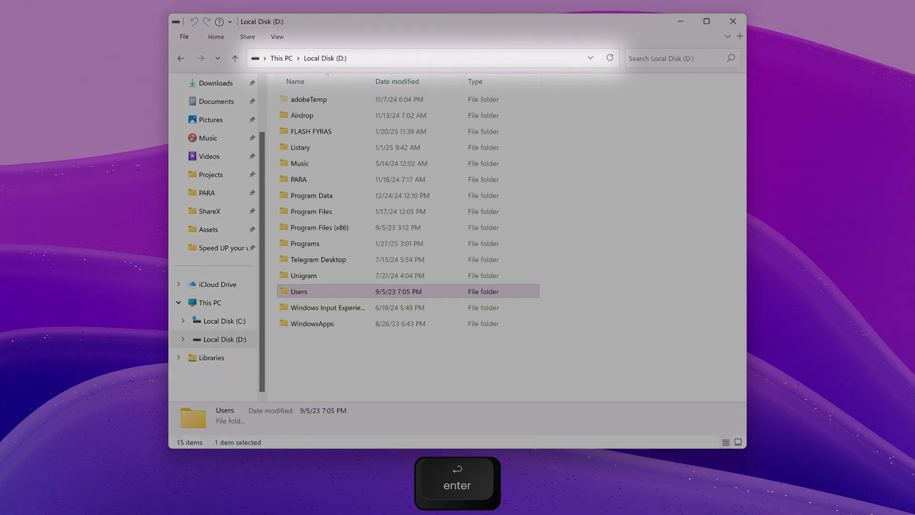
{"action": "key", "text": "enter"}
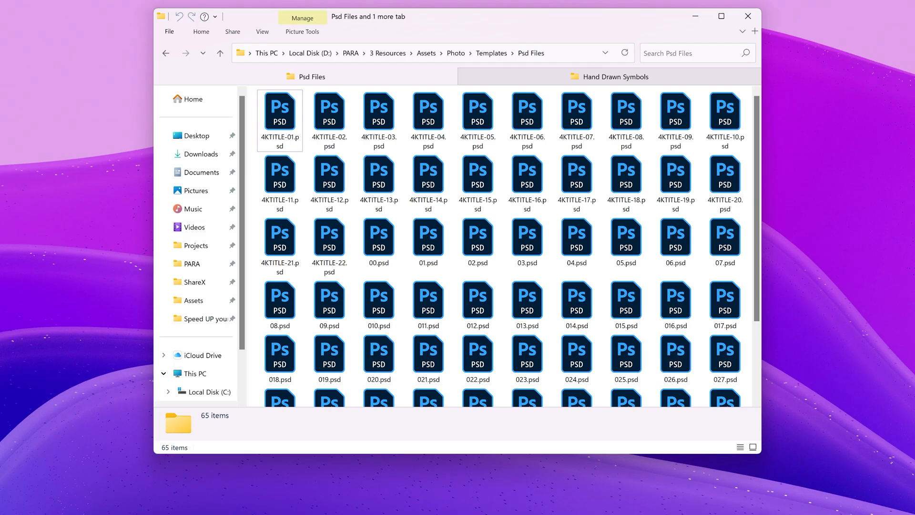
{"action": "mouse_move", "coordinate": [253, 121]}
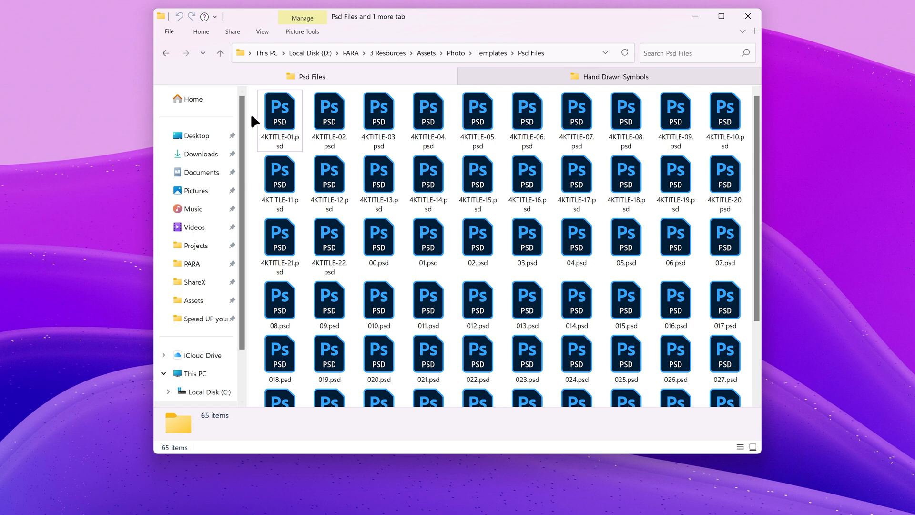
Select all PSDs, then play Arrow Side.mov from Hand Drawn Symbols and close the player.
{"action": "key", "text": "ctrl+a"}
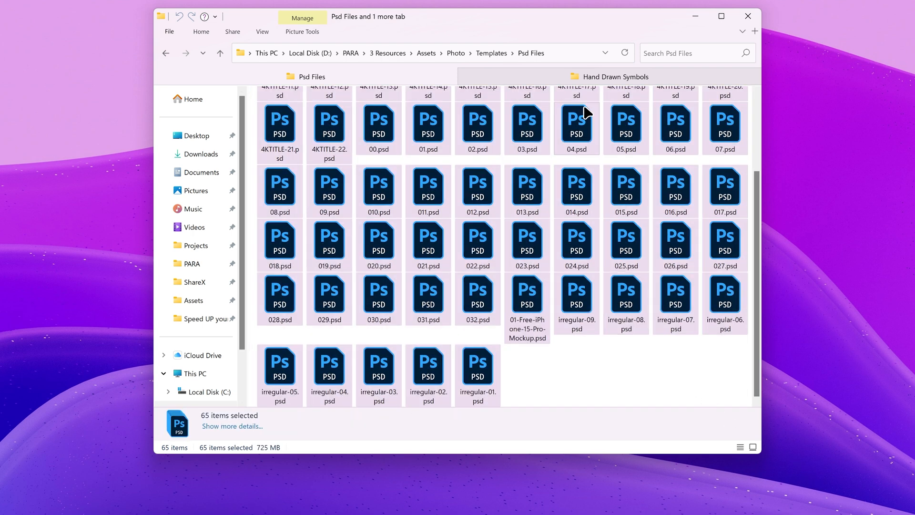
{"action": "left_click", "coordinate": [611, 76]}
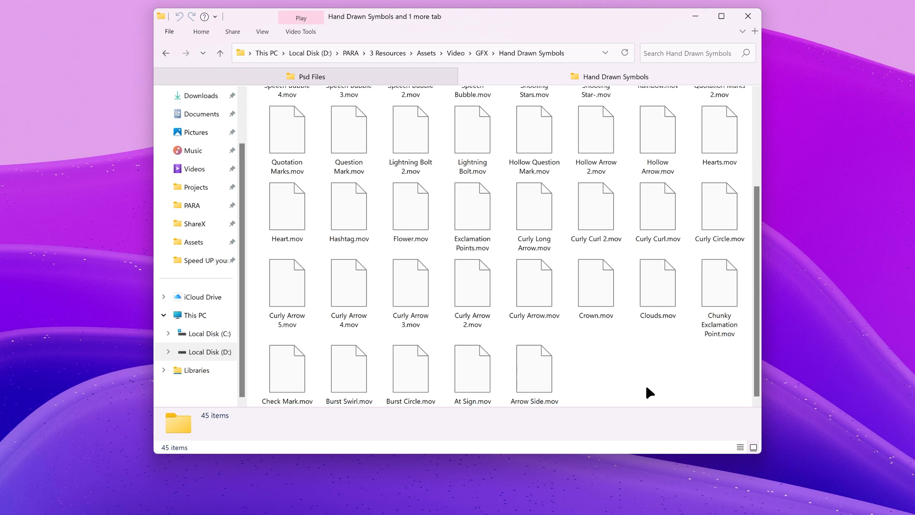
{"action": "left_click", "coordinate": [532, 365]}
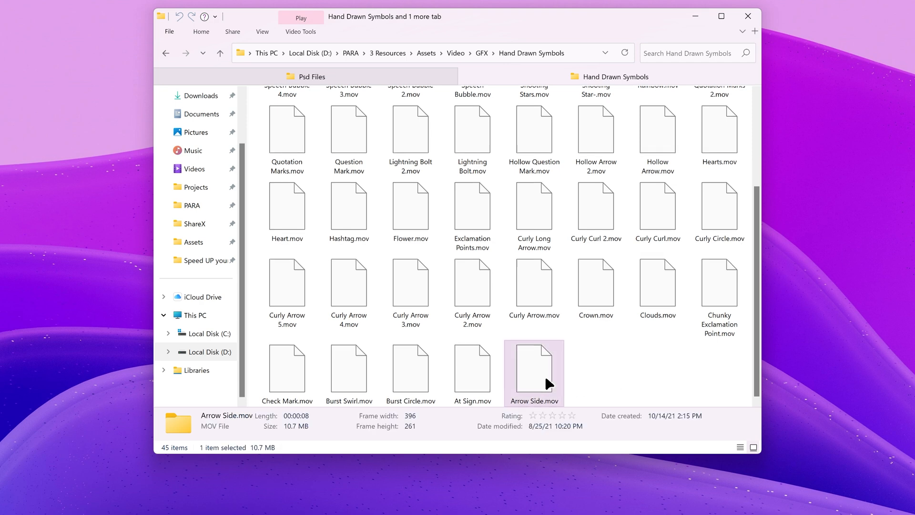
{"action": "double_click", "coordinate": [533, 371]}
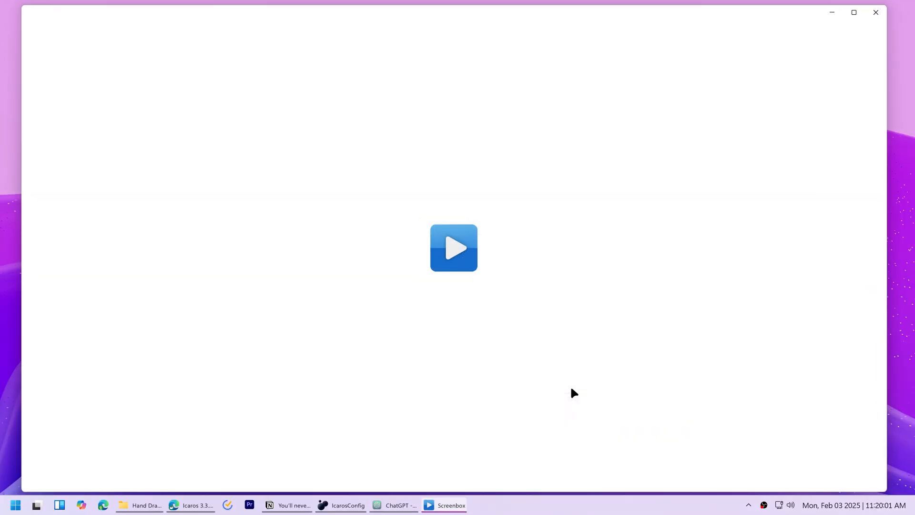
{"action": "left_click", "coordinate": [453, 247]}
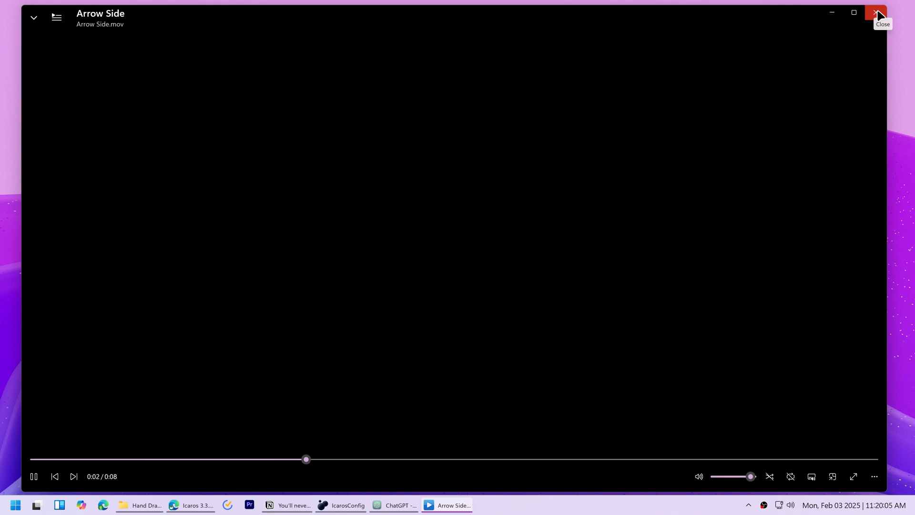
{"action": "left_click", "coordinate": [878, 12]}
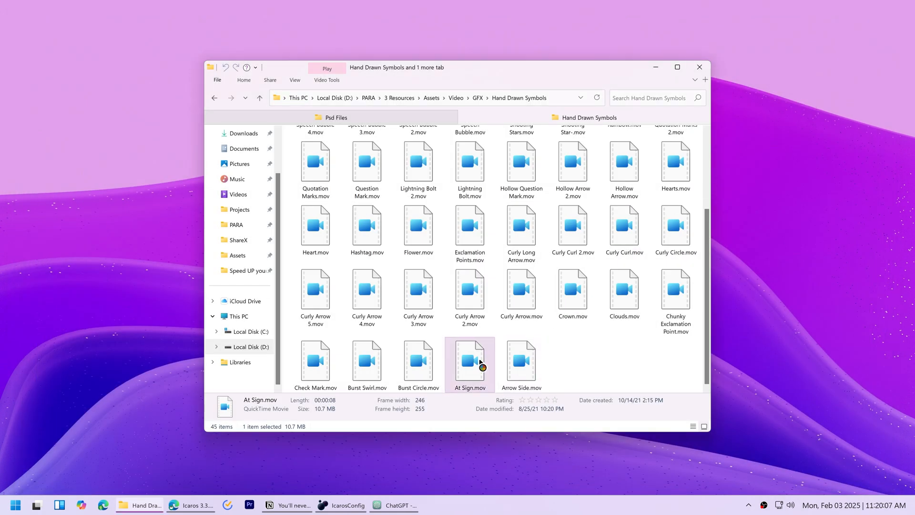
Return to the Psd Files folder, select all files, and reposition the Icaros window.
{"action": "left_click", "coordinate": [190, 504]}
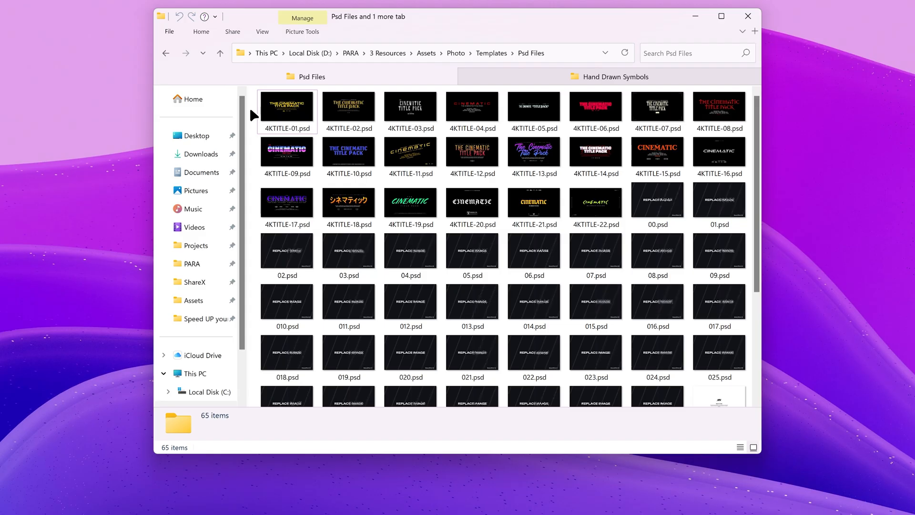
{"action": "key", "text": "ctrl+a"}
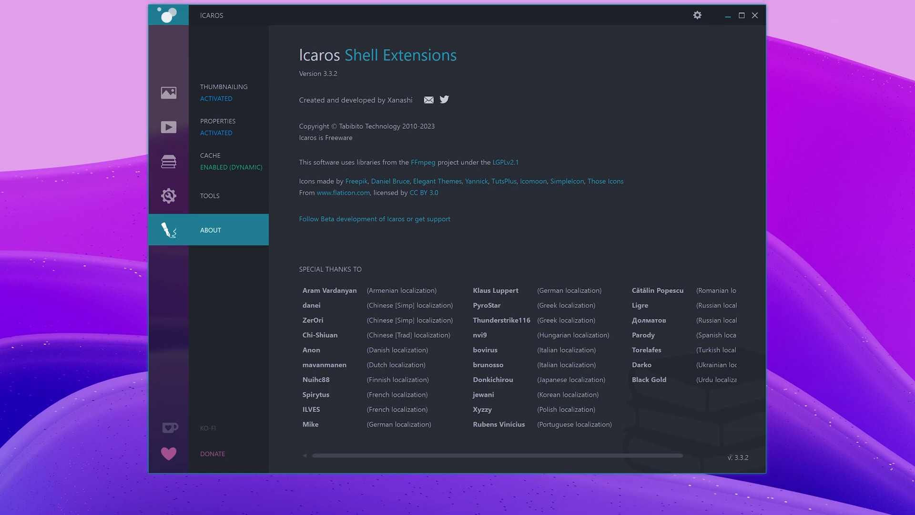
{"action": "left_click_drag", "start_coordinate": [443, 15], "coordinate": [444, 39]}
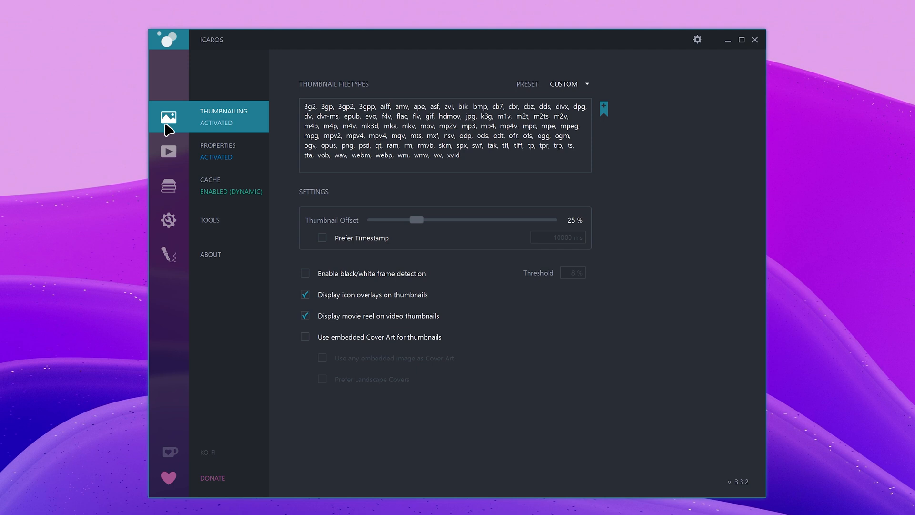
Toggle Icaros thumbnailing off and back on, then refresh one chosen file's thumbnail.
{"action": "left_click", "coordinate": [224, 116]}
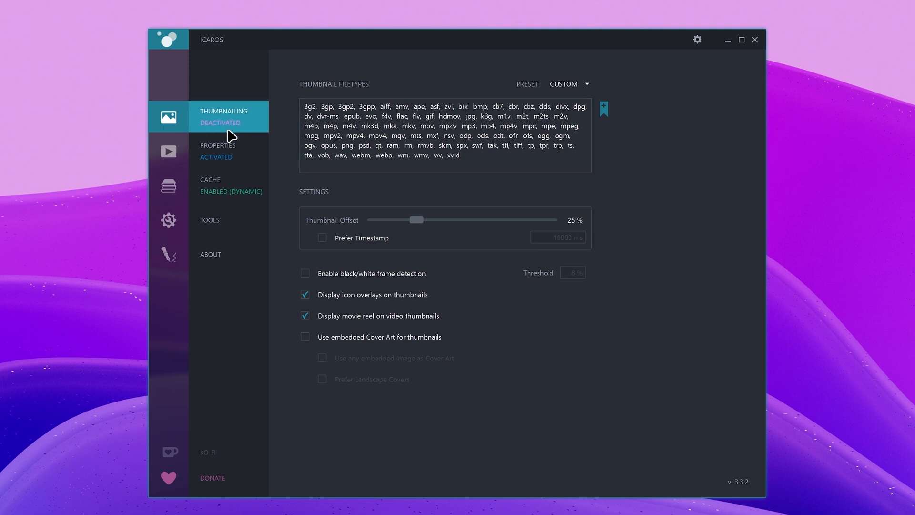
{"action": "left_click", "coordinate": [224, 116]}
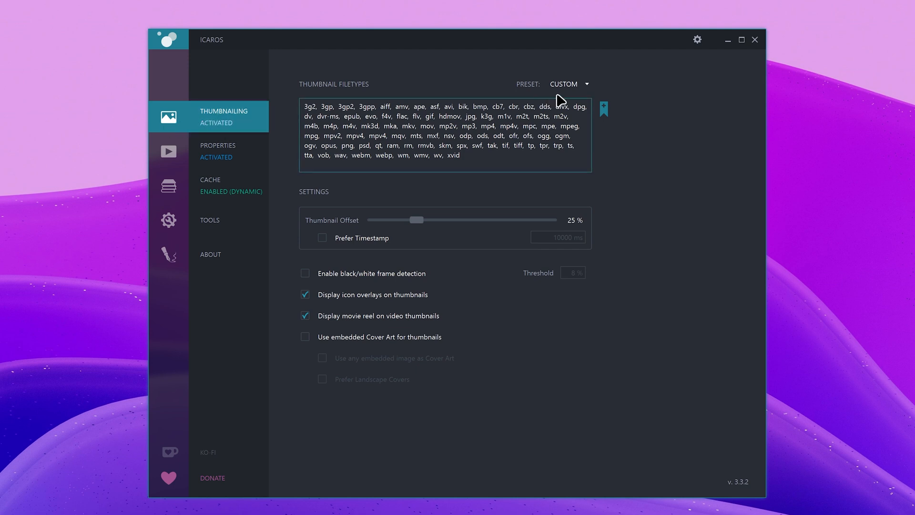
{"action": "left_click", "coordinate": [586, 84]}
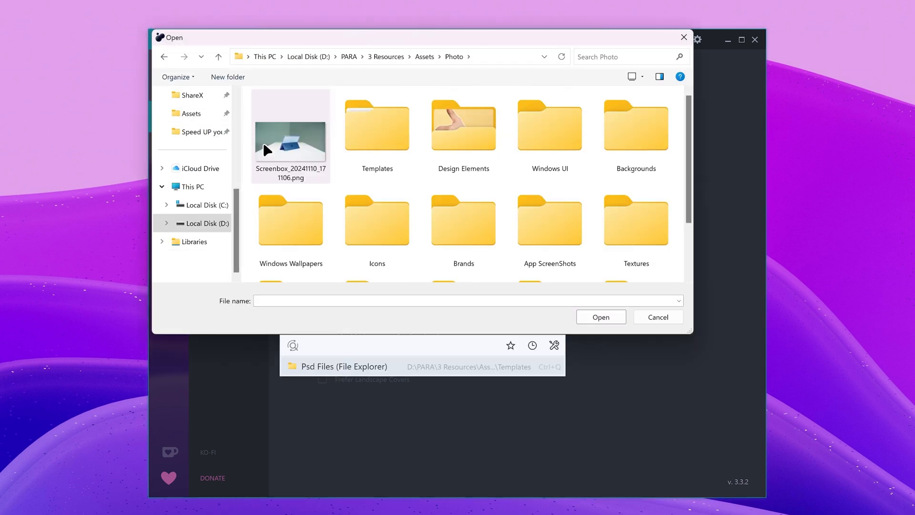
{"action": "left_click", "coordinate": [658, 316]}
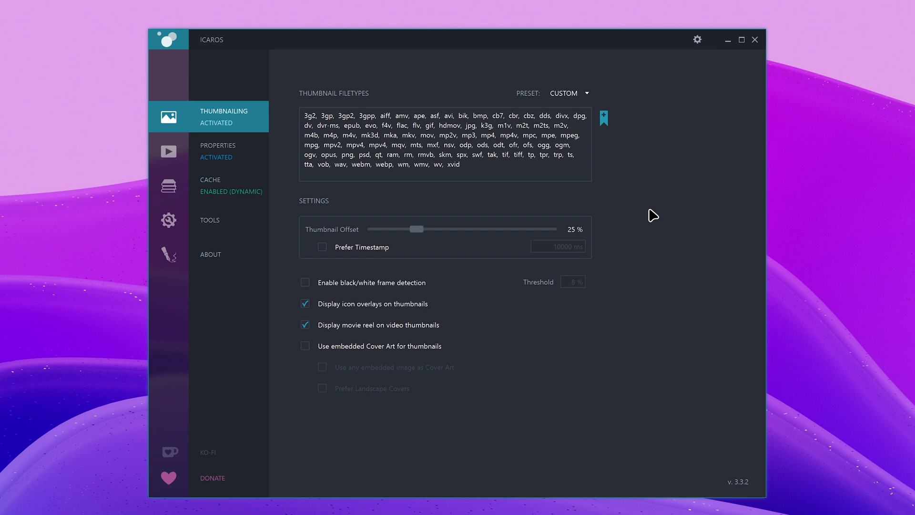
{"action": "left_click", "coordinate": [603, 119]}
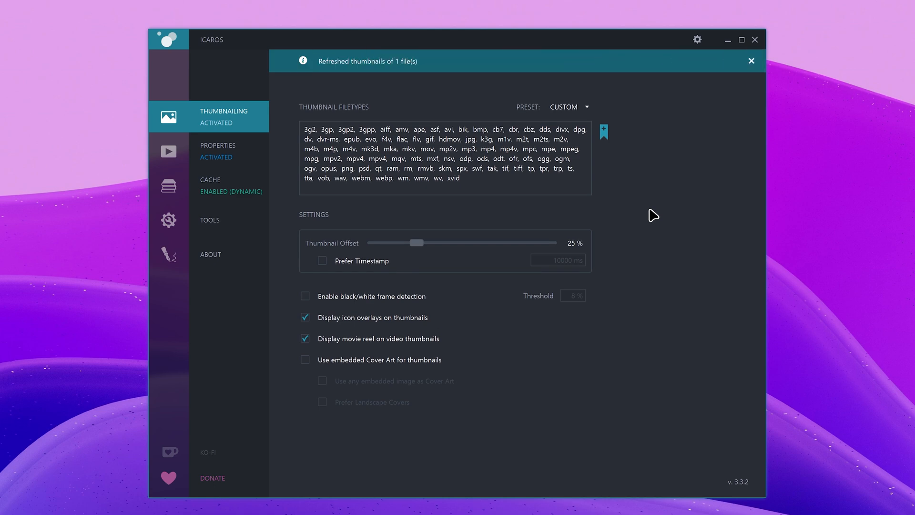
Open Icaros Properties settings, close E.mov's details, and re-check all video filetypes.
{"action": "left_click", "coordinate": [218, 150]}
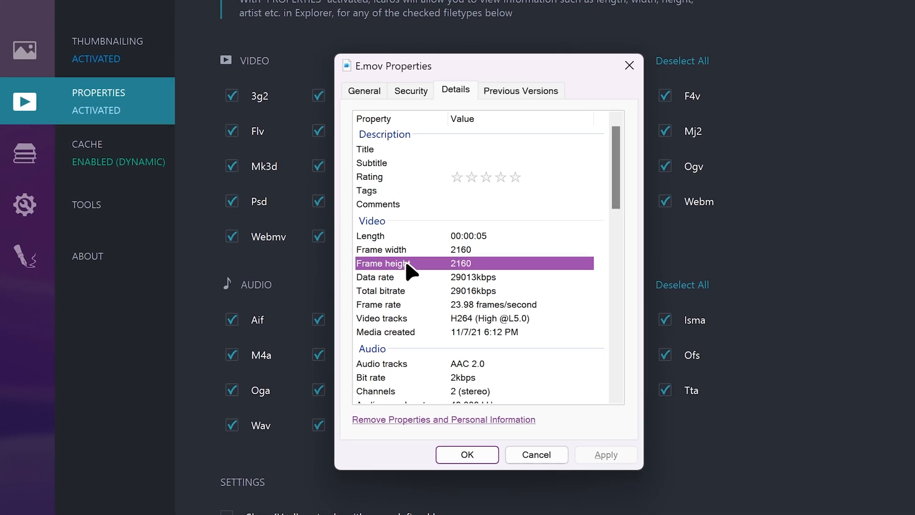
{"action": "left_click", "coordinate": [466, 454]}
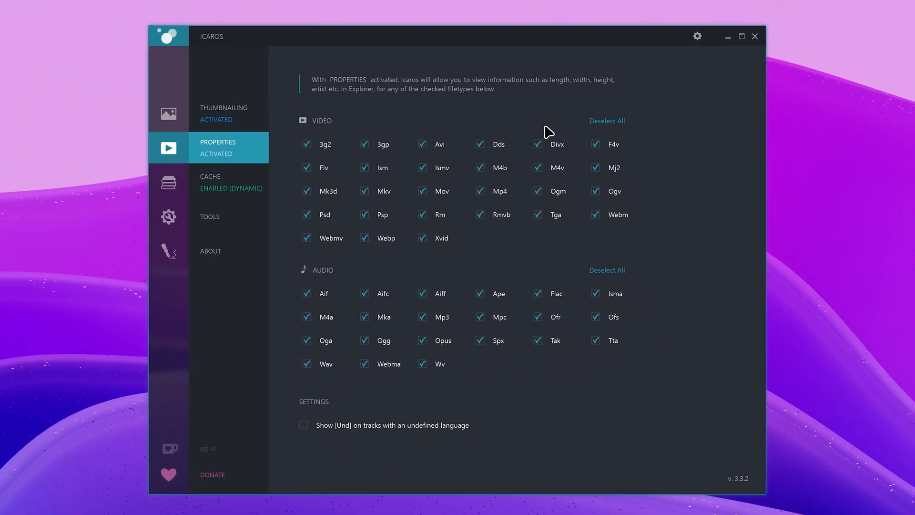
{"action": "left_click", "coordinate": [606, 120]}
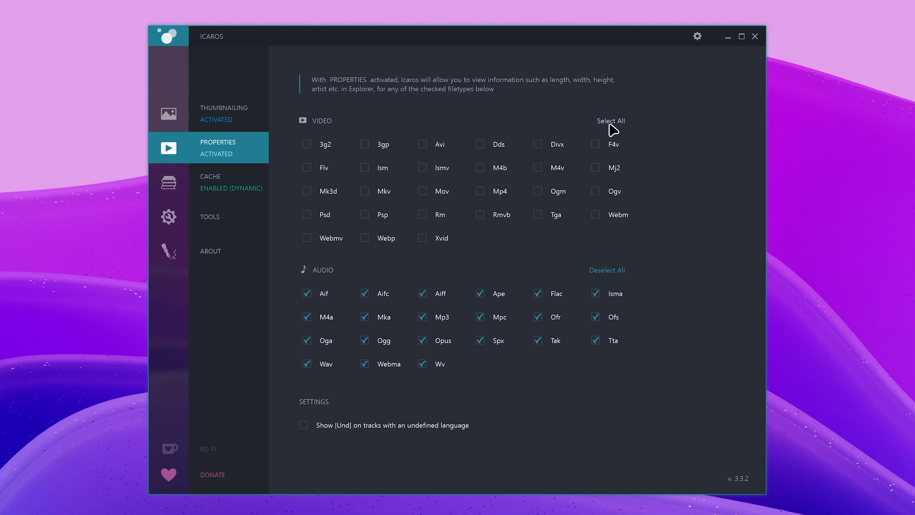
{"action": "left_click", "coordinate": [611, 121]}
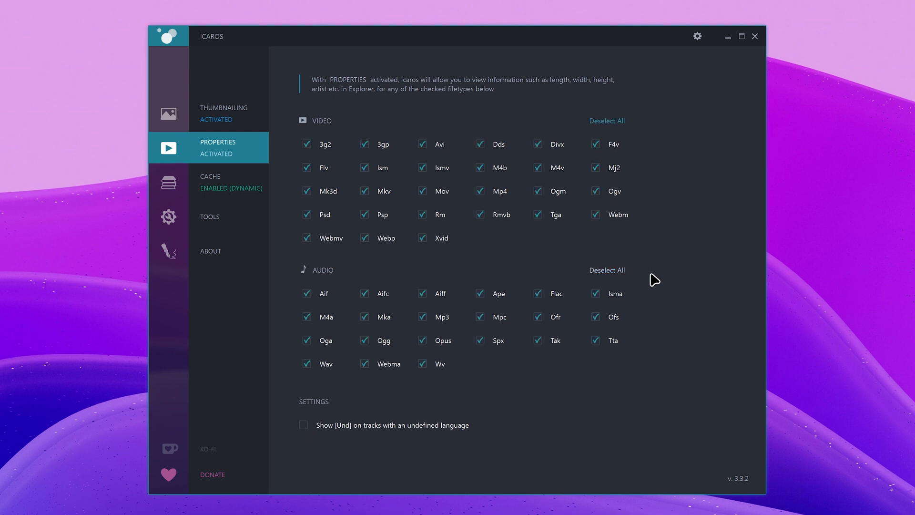
View Icaros's cache settings (379 cached entries), then return to the Thumbnailing page.
{"action": "left_click", "coordinate": [209, 182]}
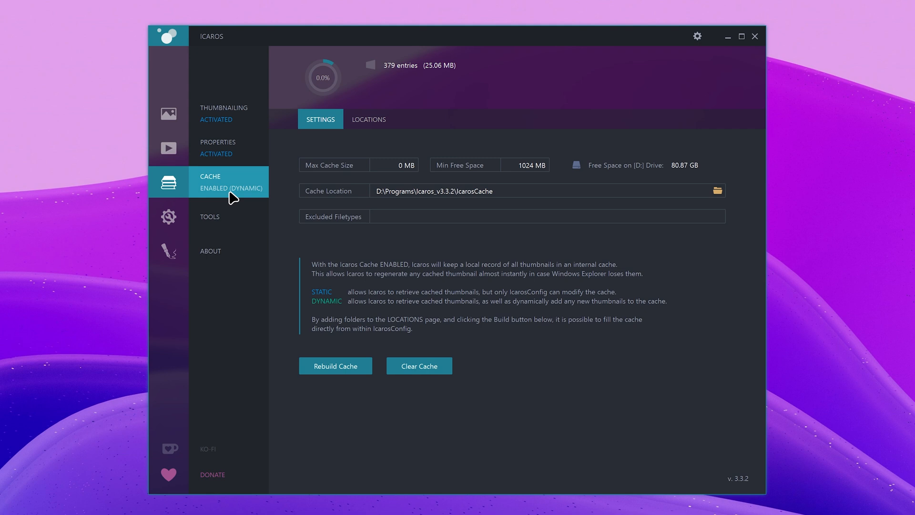
{"action": "mouse_move", "coordinate": [241, 200]}
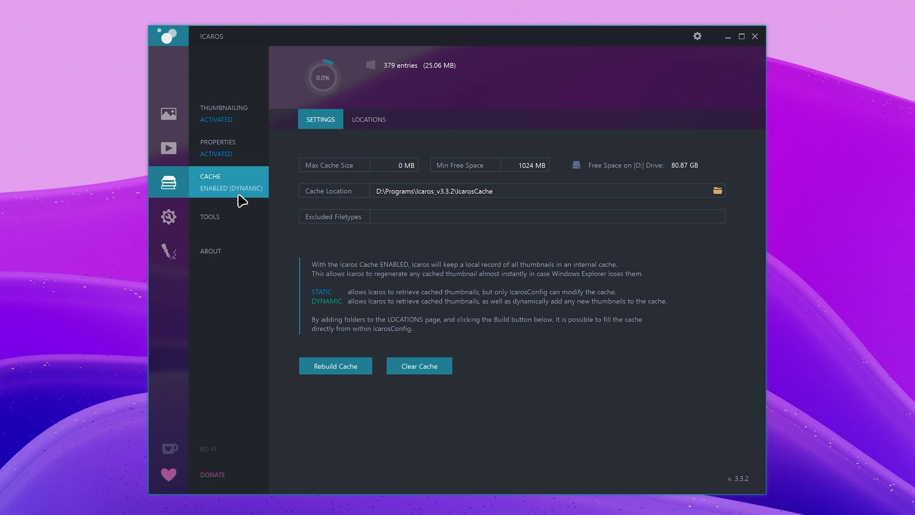
{"action": "mouse_move", "coordinate": [230, 195]}
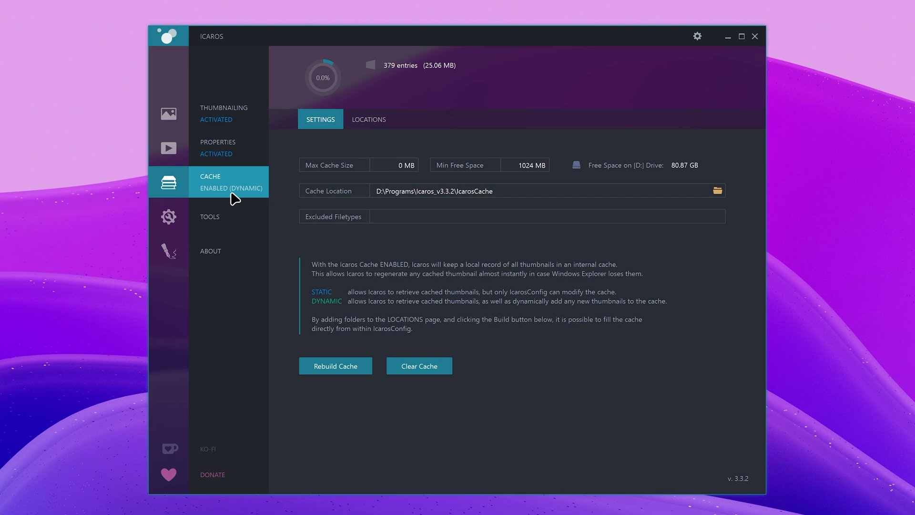
{"action": "left_click", "coordinate": [368, 119]}
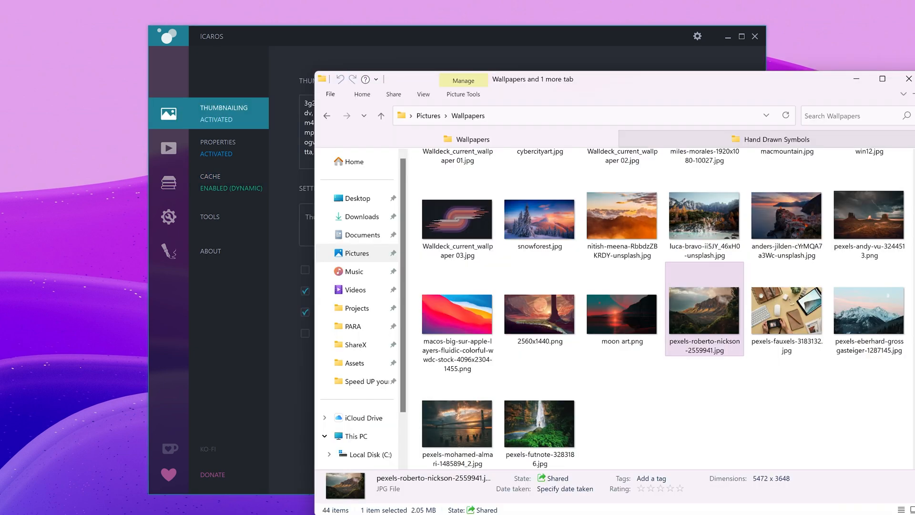
{"action": "mouse_move", "coordinate": [291, 134]}
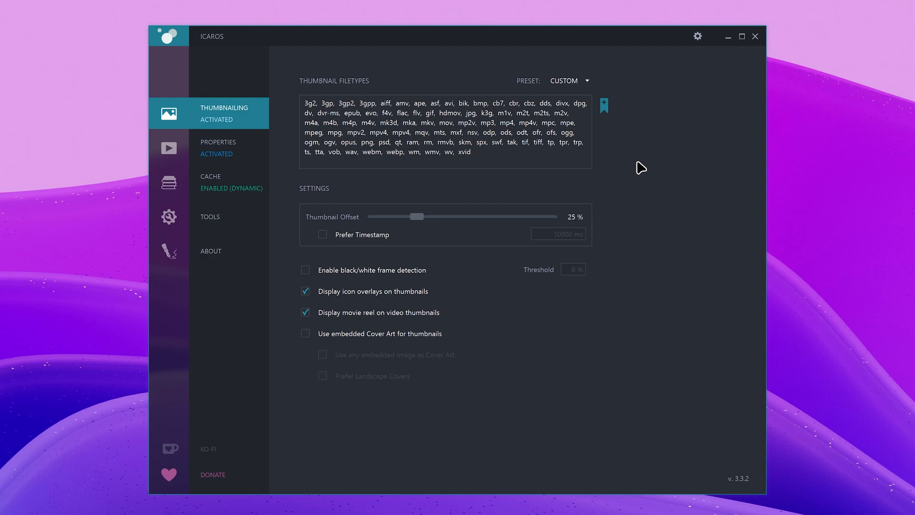
Enable 'black/white frame detection' and 'Use embedded Cover Art for thumbnails' on Thumbnailing.
{"action": "left_click", "coordinate": [305, 270]}
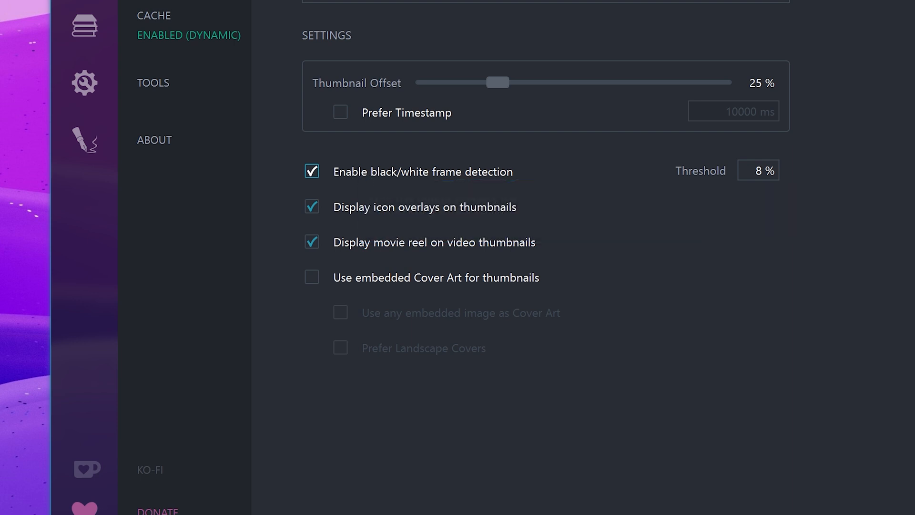
{"action": "mouse_move", "coordinate": [362, 181]}
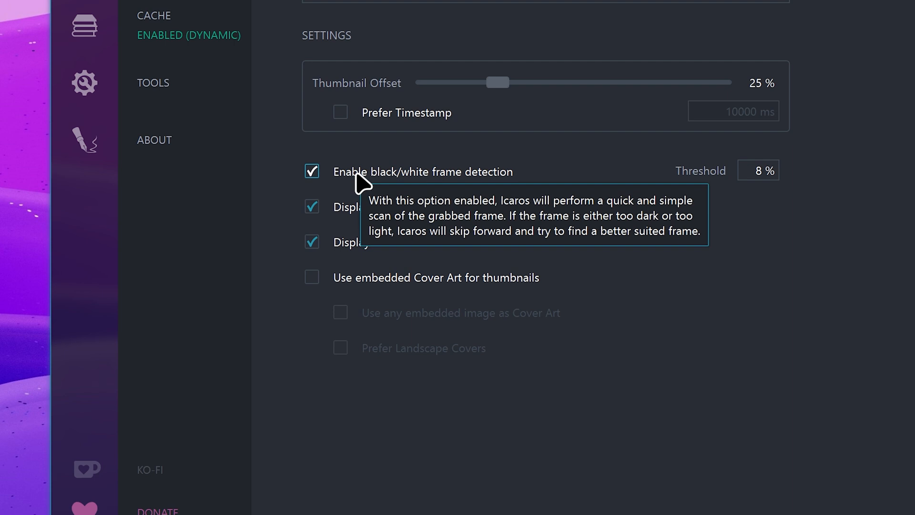
{"action": "mouse_move", "coordinate": [360, 181]}
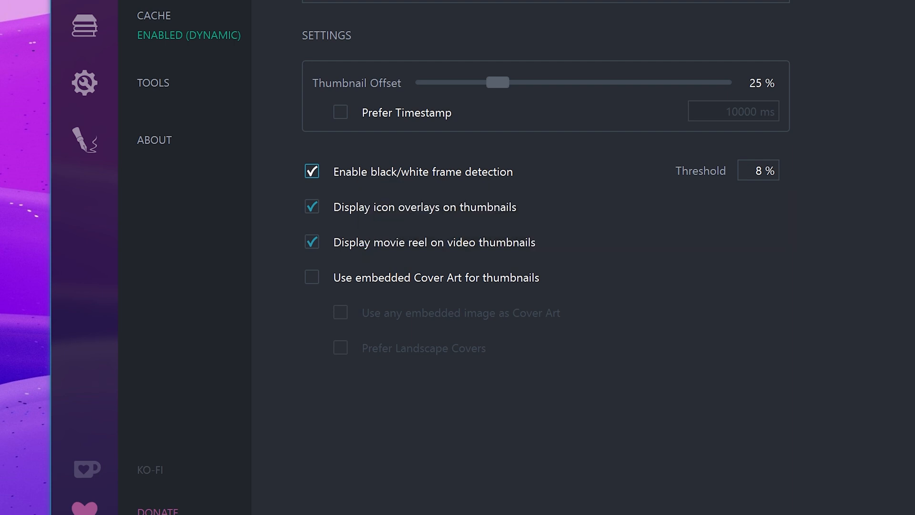
{"action": "left_click", "coordinate": [311, 277]}
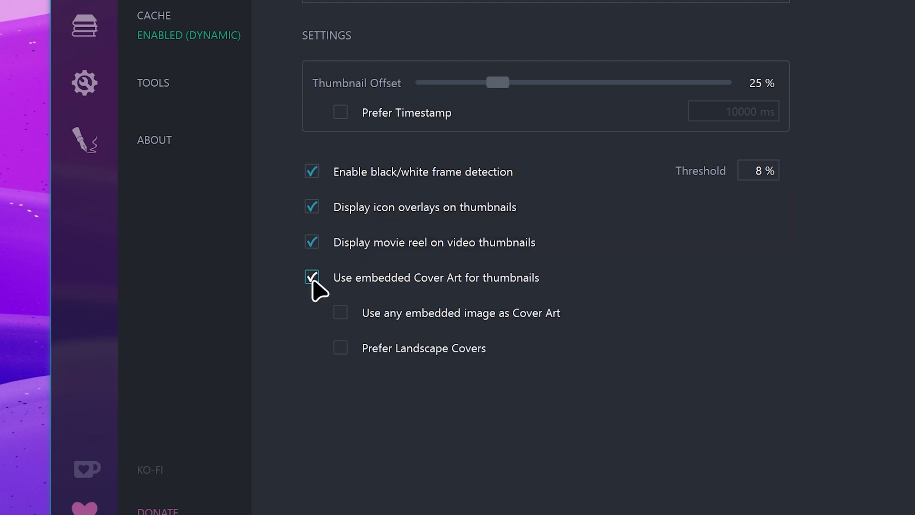
{"action": "mouse_move", "coordinate": [367, 295]}
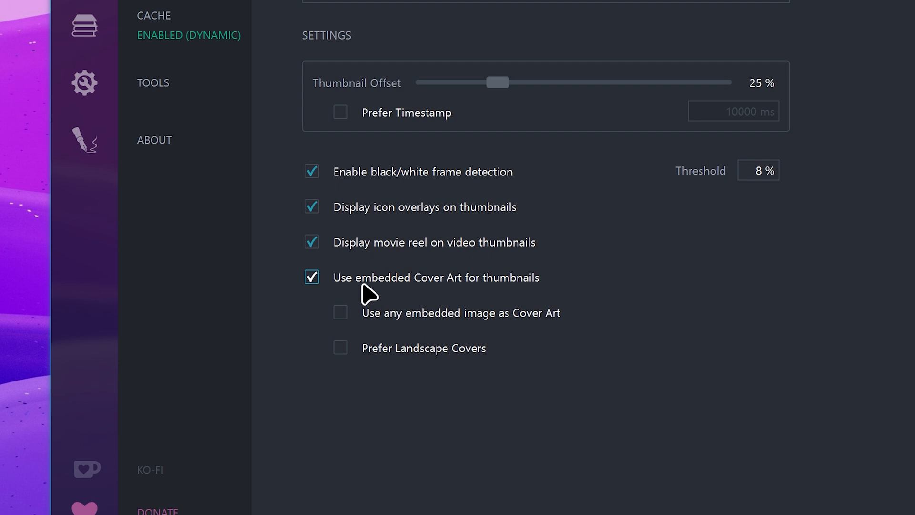
{"action": "mouse_move", "coordinate": [346, 305]}
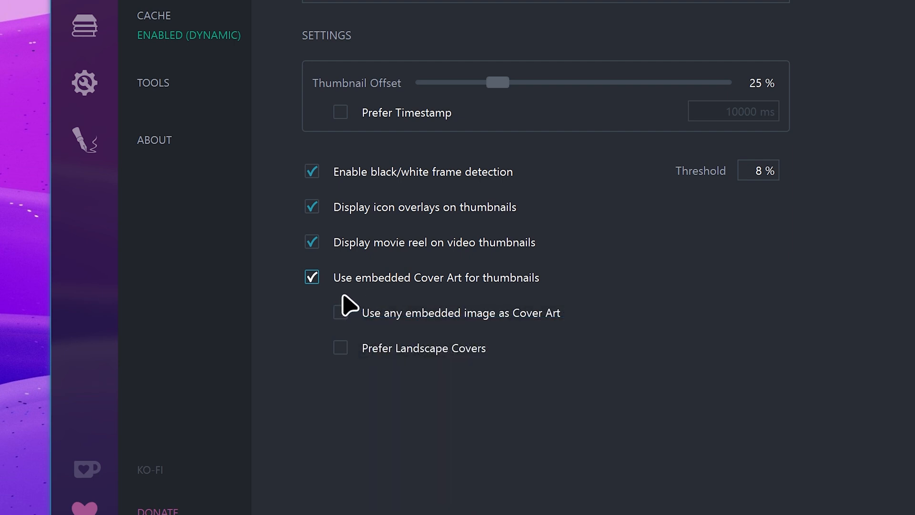
{"action": "scroll", "scroll_direction": "up", "scroll_amount": 3}
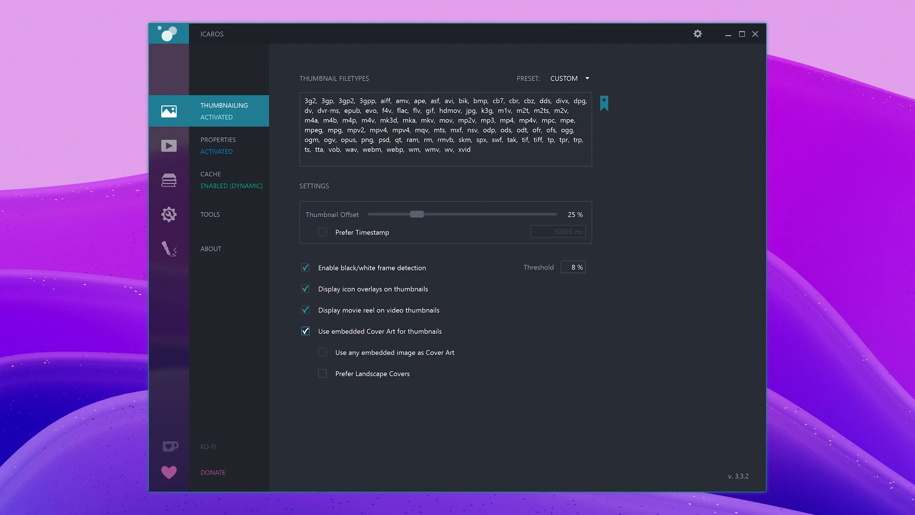
Preview the Meet Windows 11 video from the Windows 11 folder with QuickLook.
{"action": "left_click", "coordinate": [139, 504]}
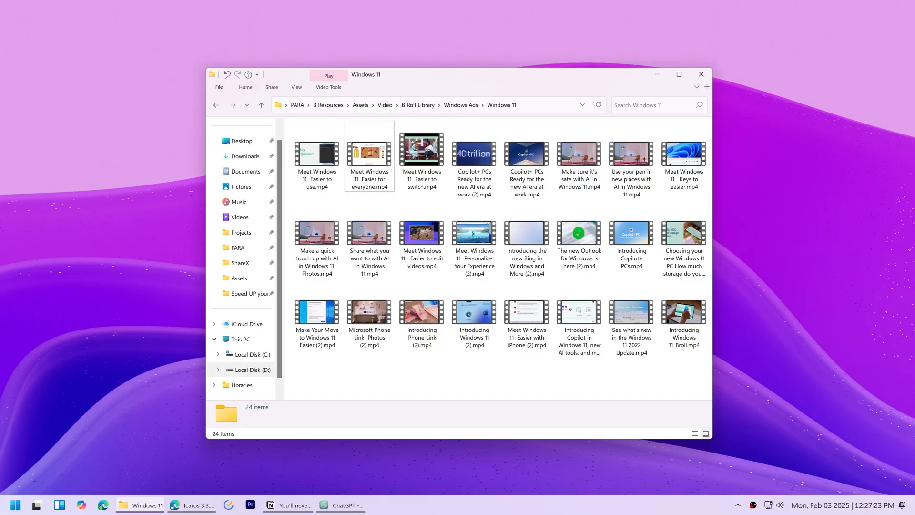
{"action": "double_click", "coordinate": [317, 148]}
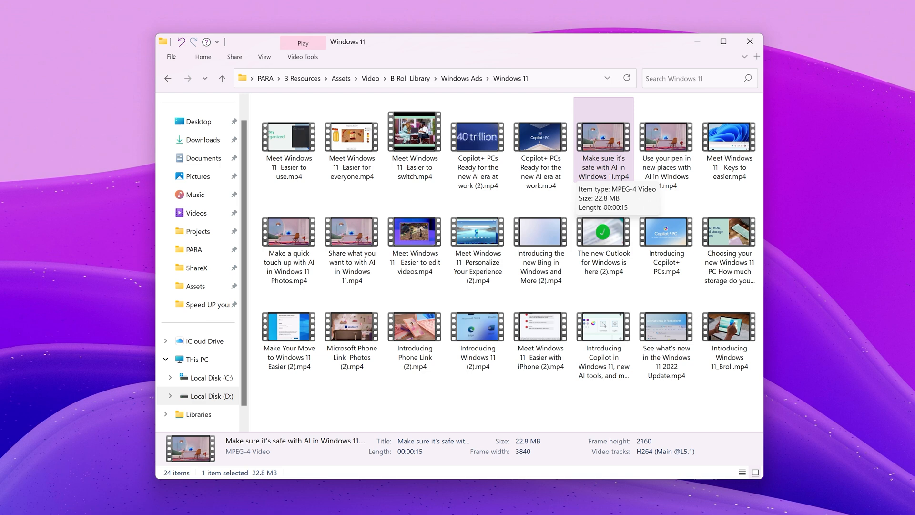
{"action": "left_click", "coordinate": [288, 140]}
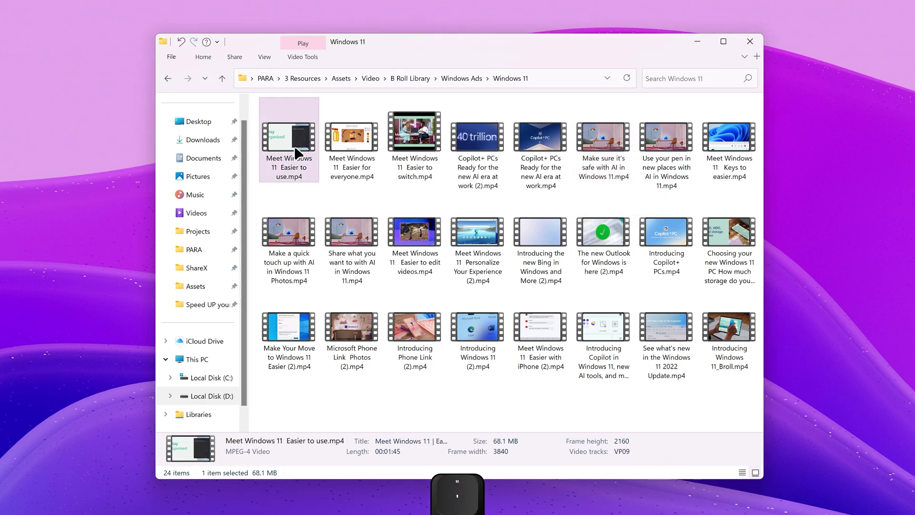
{"action": "double_click", "coordinate": [288, 130]}
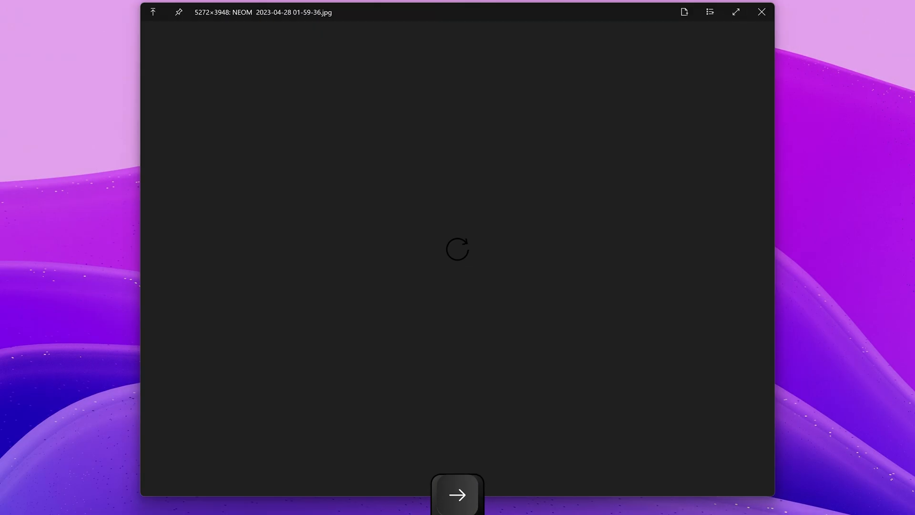
Preview the snowy mountain wallpaper and the Palindrome MP3, closing each with Space.
{"action": "left_click", "coordinate": [761, 11]}
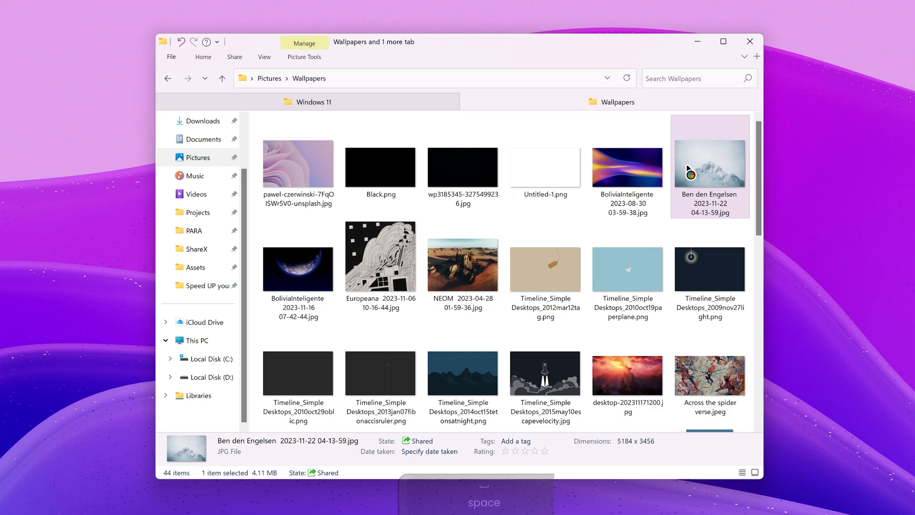
{"action": "double_click", "coordinate": [709, 166]}
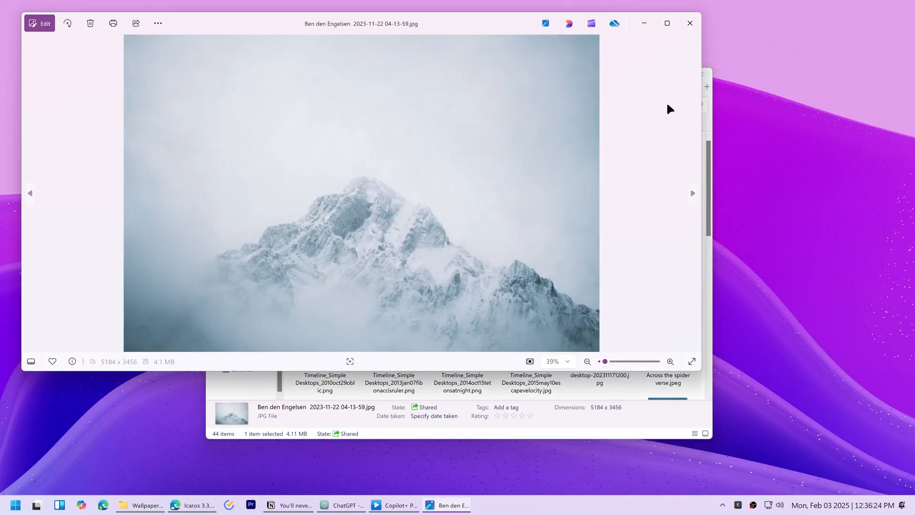
{"action": "key", "text": "space"}
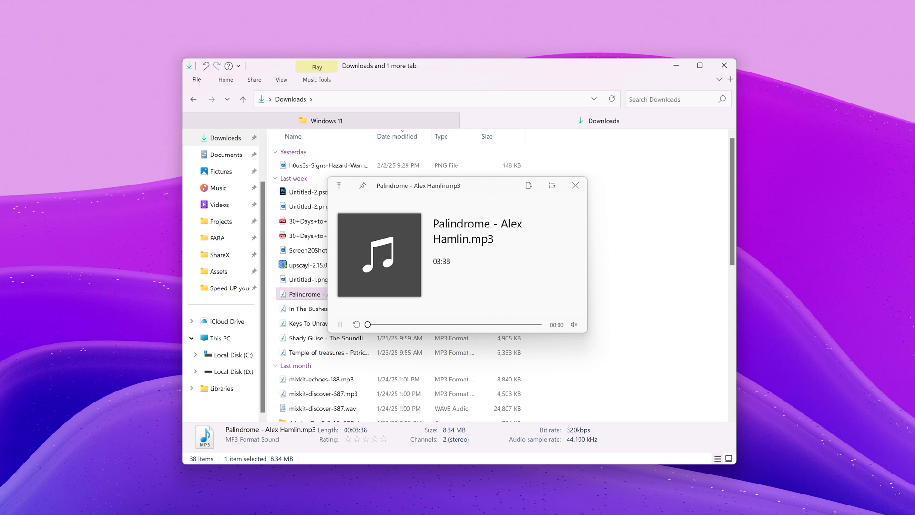
{"action": "key", "text": "space"}
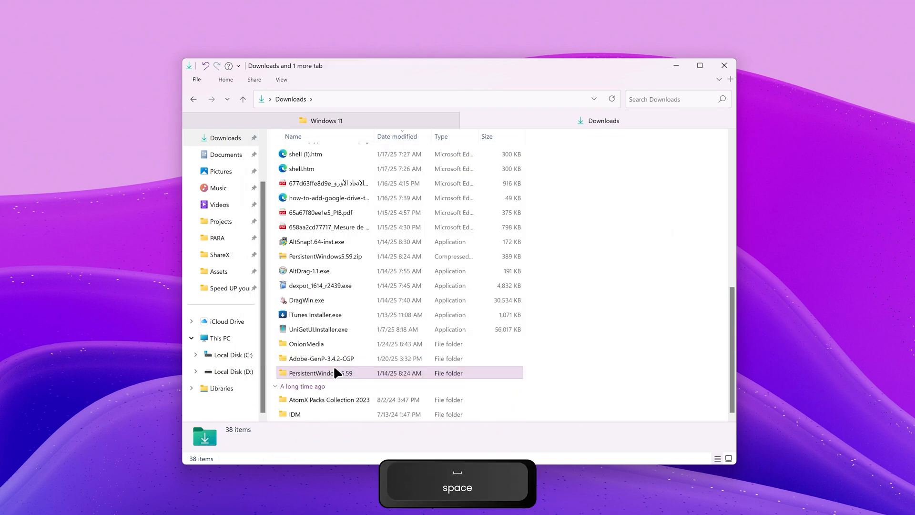
{"action": "key", "text": "space"}
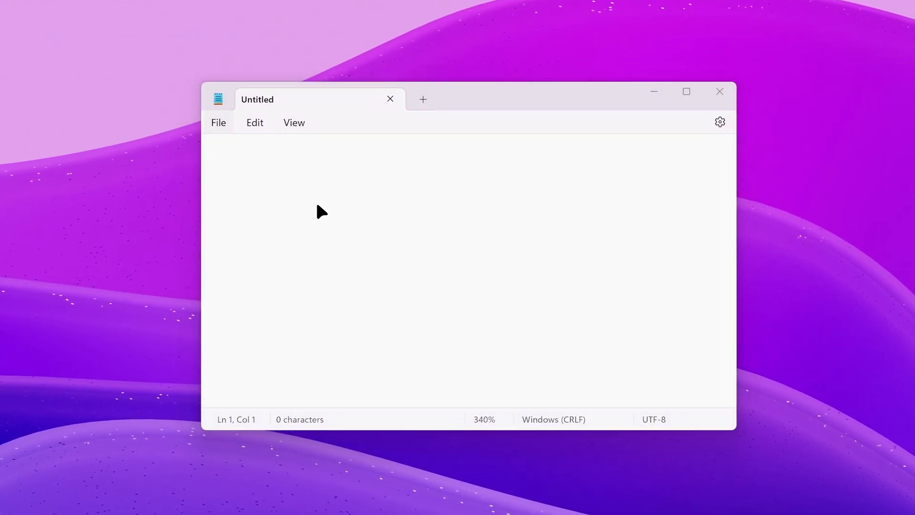
{"action": "left_click", "coordinate": [218, 122]}
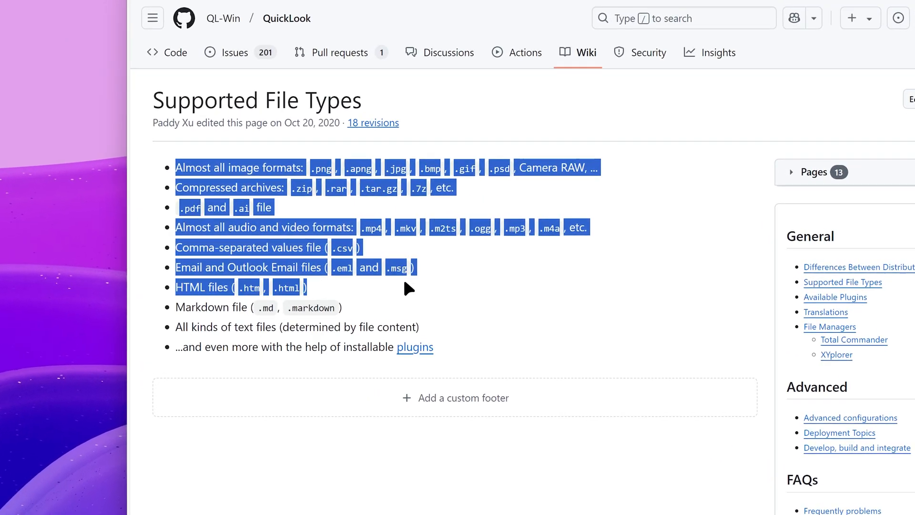
Scroll QuickLook's Supported File Types wiki page, then open the File Managers wiki page.
{"action": "scroll", "scroll_direction": "down", "scroll_amount": 3}
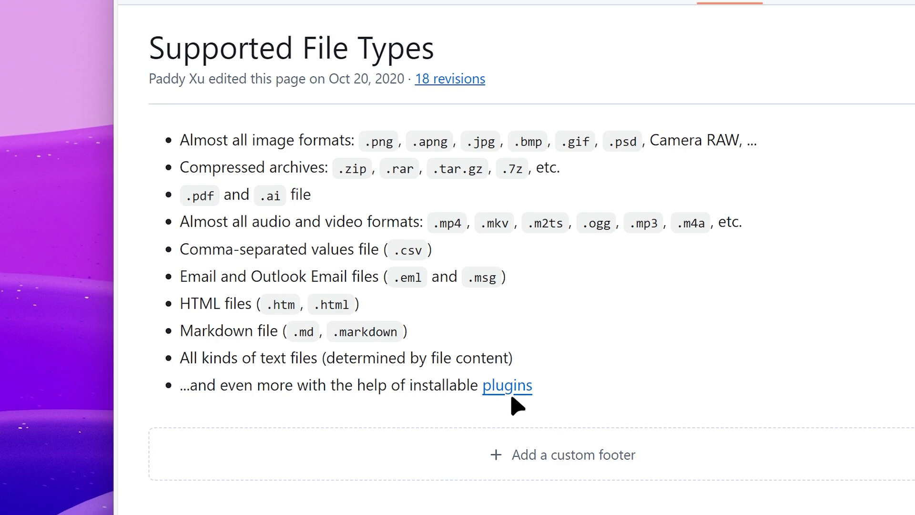
{"action": "left_click", "coordinate": [506, 385]}
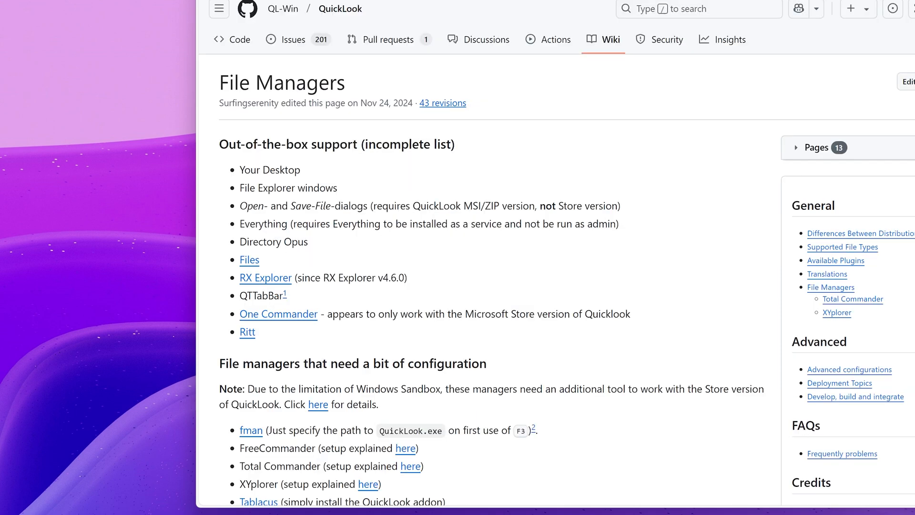
{"action": "double_click", "coordinate": [248, 259]}
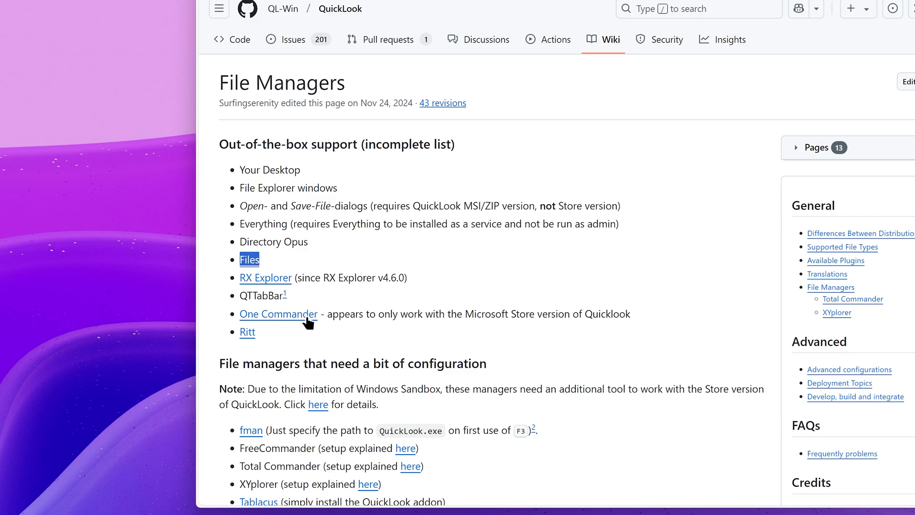
{"action": "left_click", "coordinate": [451, 506]}
{"action": "type", "text": "tr"}
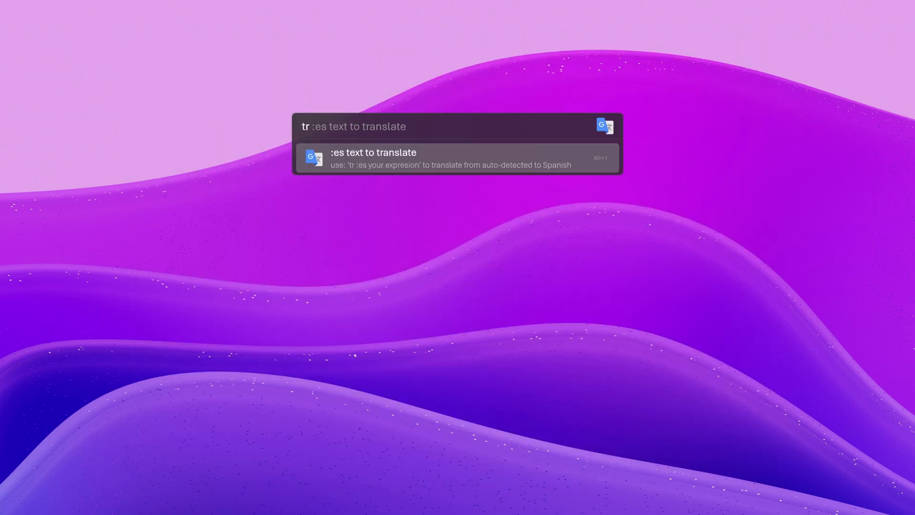
Calculate 15*18, search Allusion, then open the top 'Assets' folder result with Ctrl+Enter.
{"action": "type", "text": "15*18+"}
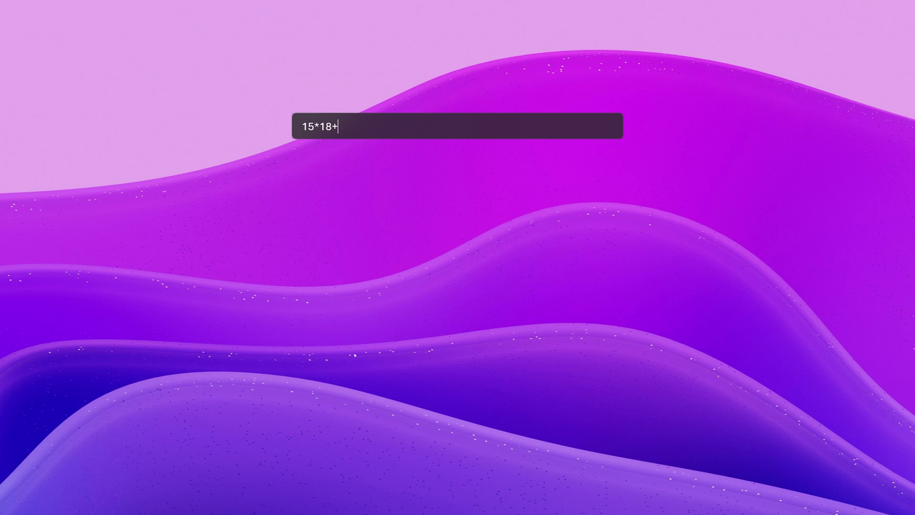
{"action": "type", "text": "Allusion"}
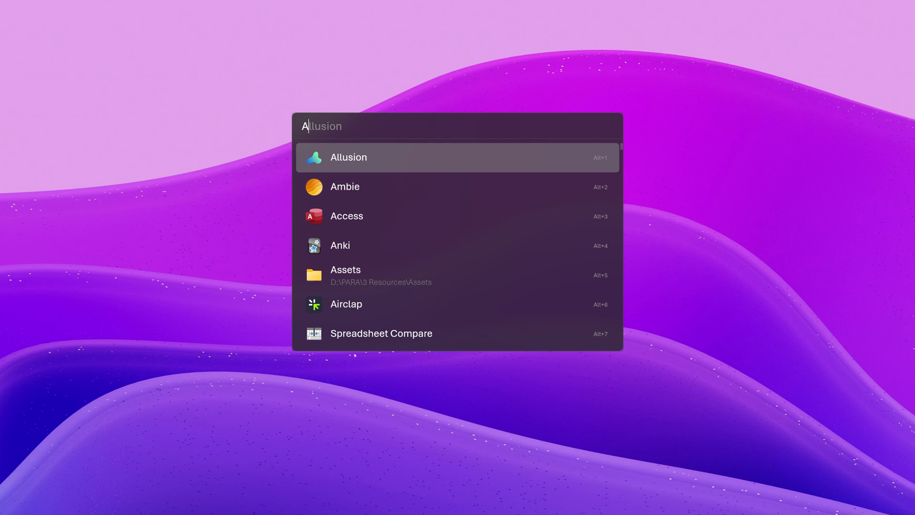
{"action": "type", "text": "Assets"}
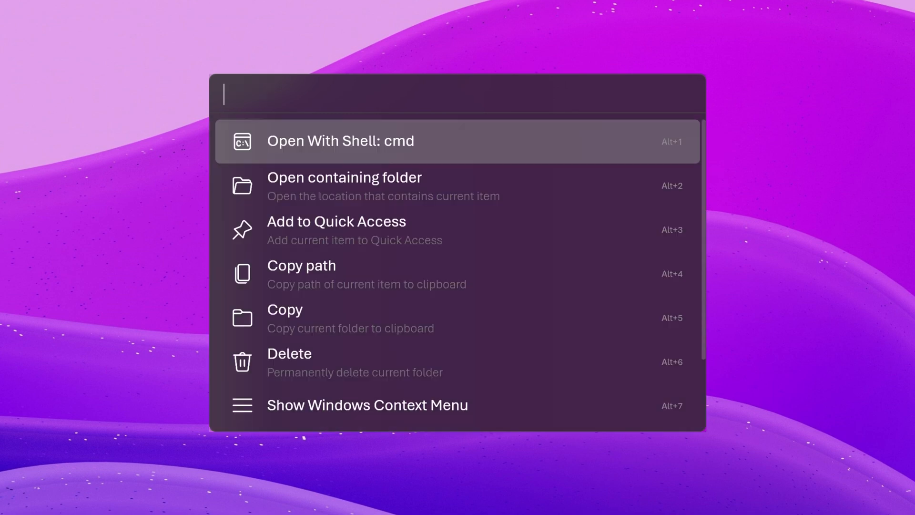
{"action": "type", "text": "Assets"}
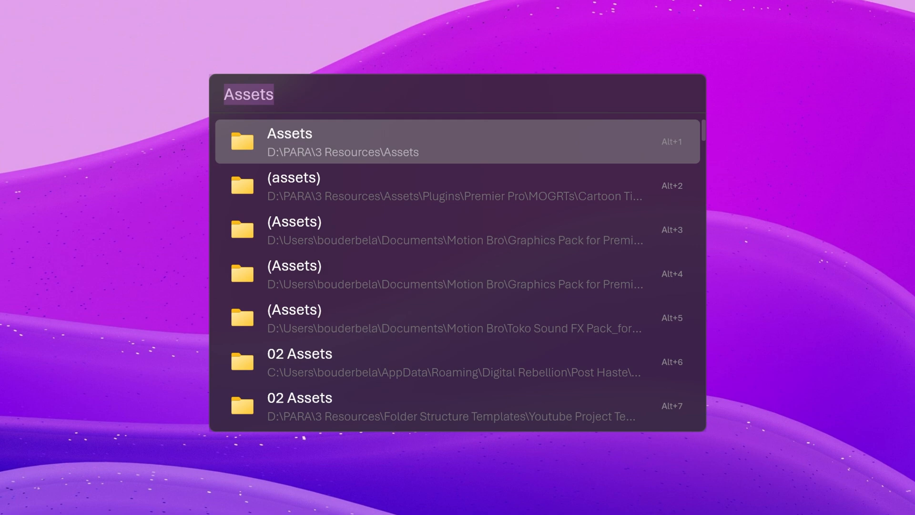
{"action": "key", "text": "ctrl+enter"}
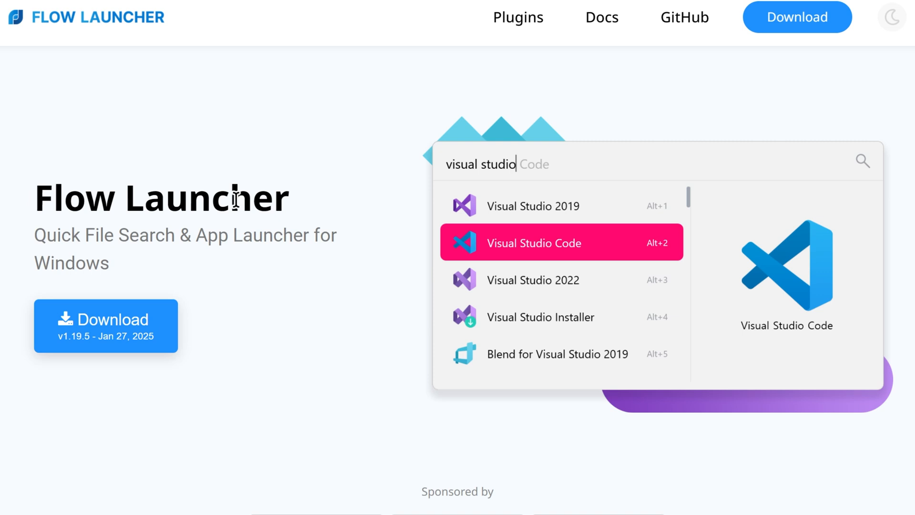
{"action": "mouse_move", "coordinate": [131, 341]}
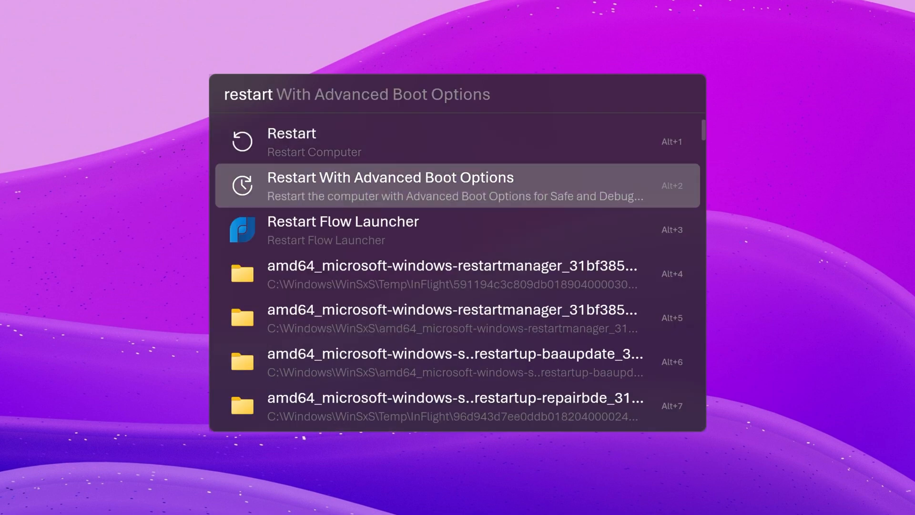
After a 'histor' query, try the Windows 10 theme, settle on League, and open Plugin Store.
{"action": "key", "text": "Escape"}
{"action": "type", "text": "s"}
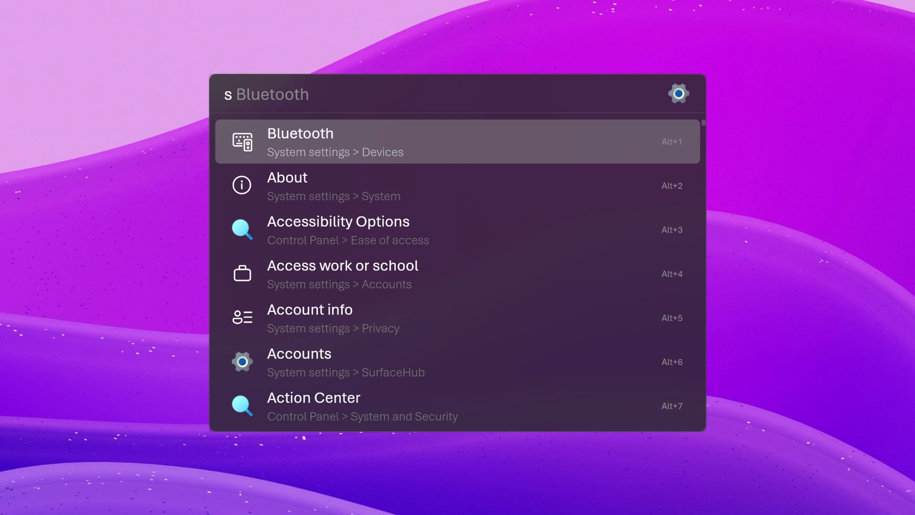
{"action": "type", "text": "histor"}
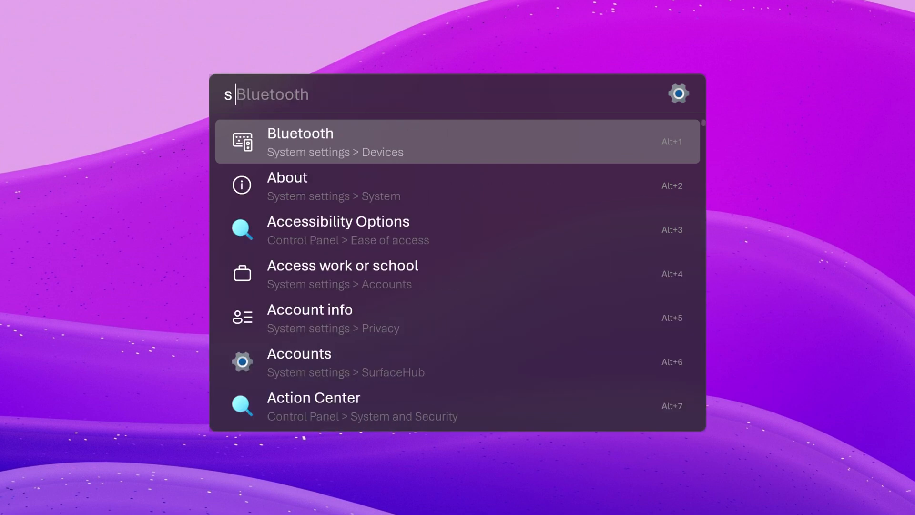
{"action": "left_click", "coordinate": [678, 94]}
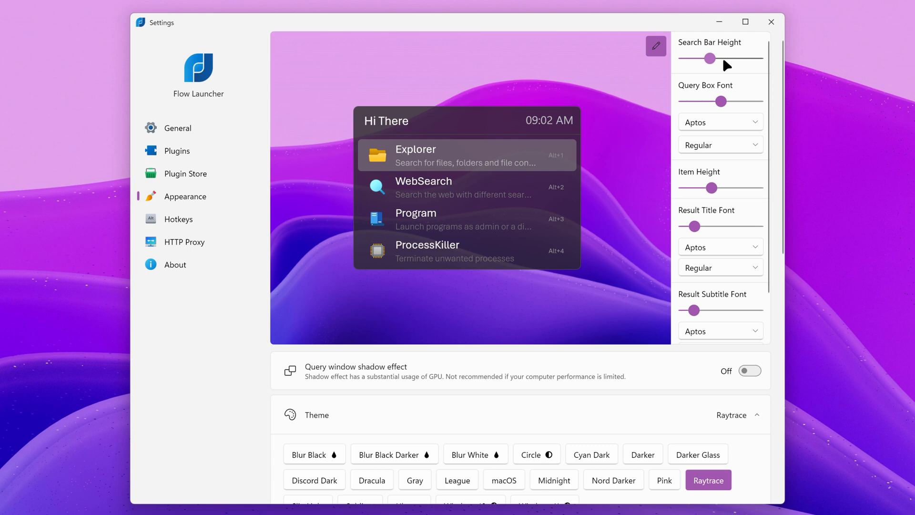
{"action": "left_click", "coordinate": [470, 461]}
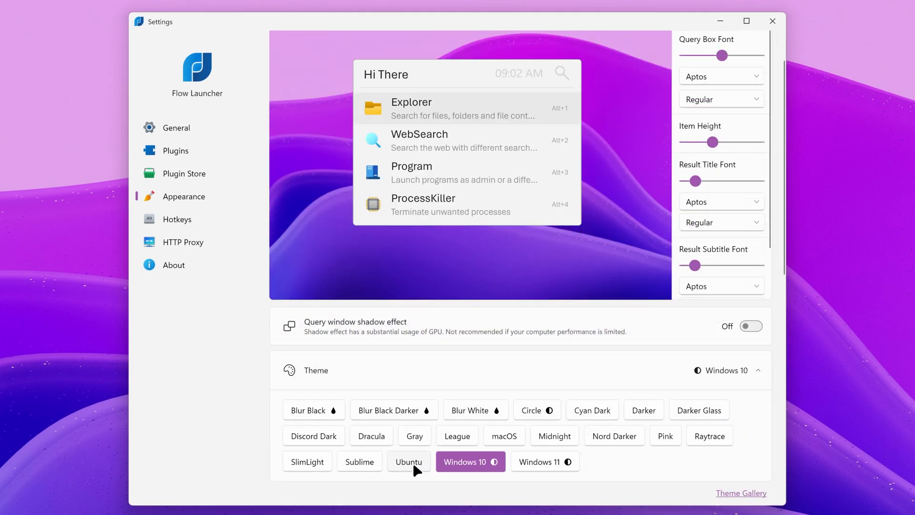
{"action": "left_click", "coordinate": [456, 435]}
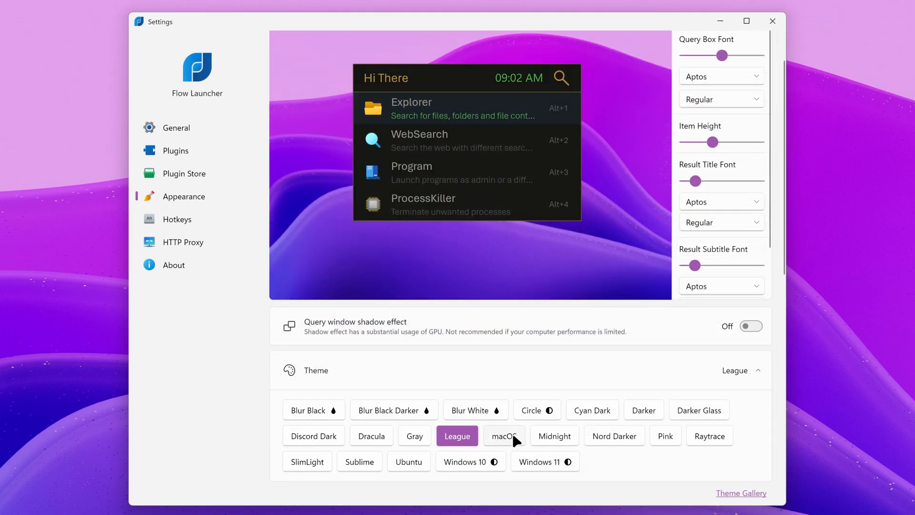
{"action": "left_click", "coordinate": [184, 173]}
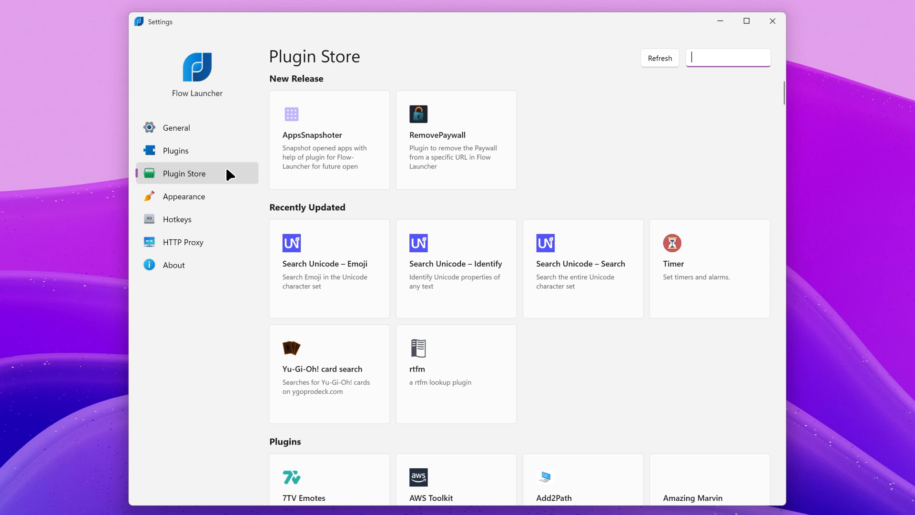
{"action": "mouse_move", "coordinate": [681, 167]}
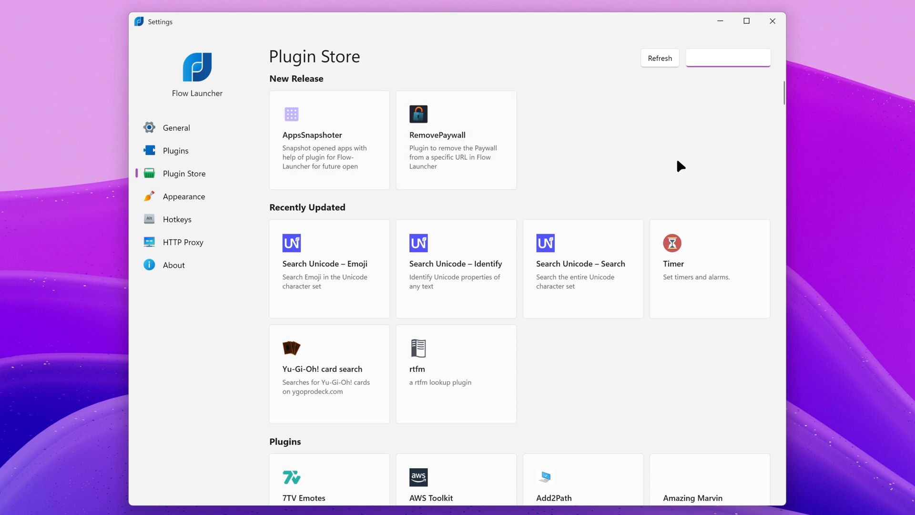
{"action": "left_click", "coordinate": [728, 57]}
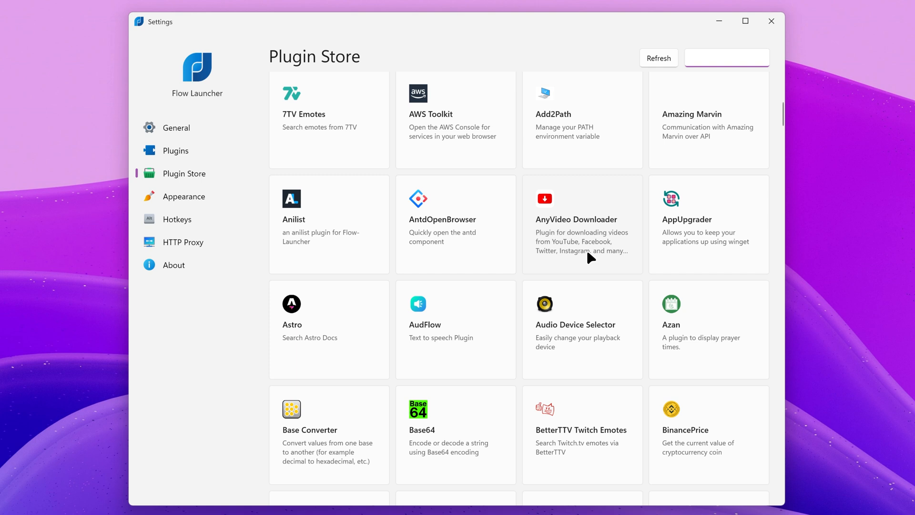
{"action": "left_click", "coordinate": [726, 57]}
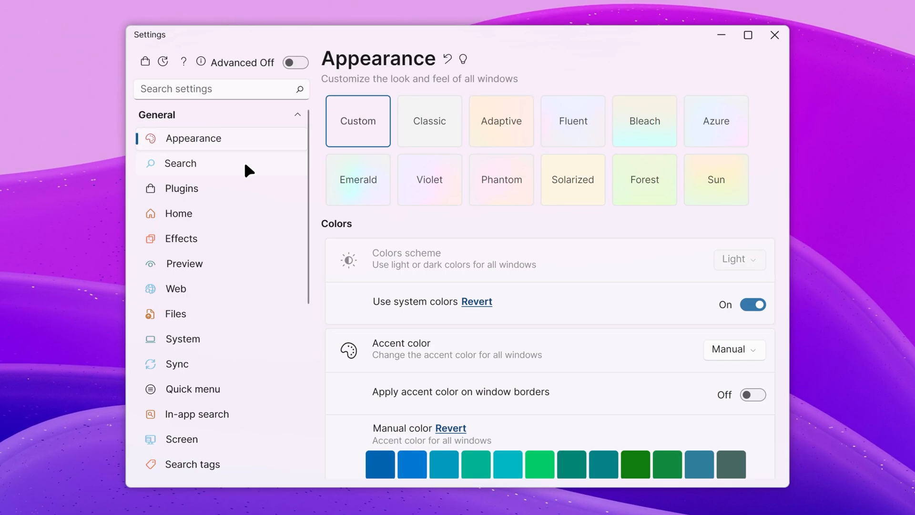
Browse Fluent Search's Plugins and Home settings and search for 'Processes'.
{"action": "left_click", "coordinate": [180, 187]}
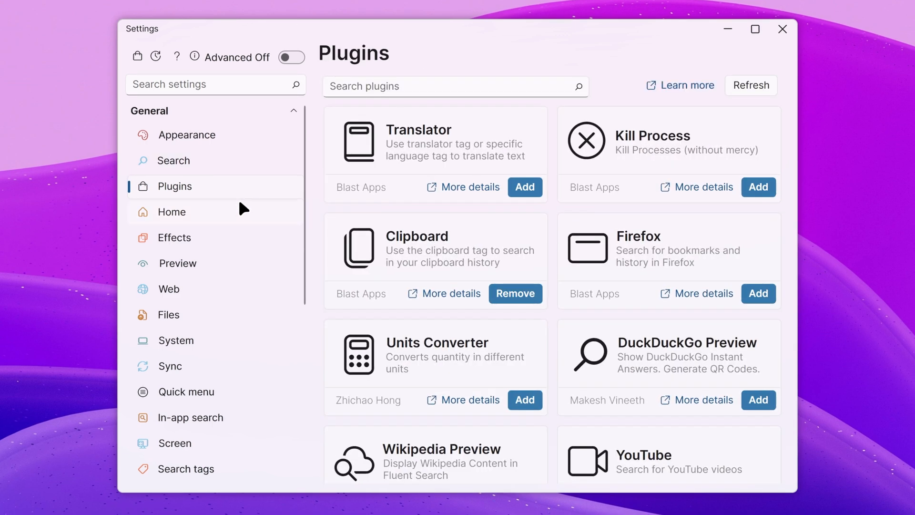
{"action": "left_click", "coordinate": [172, 211]}
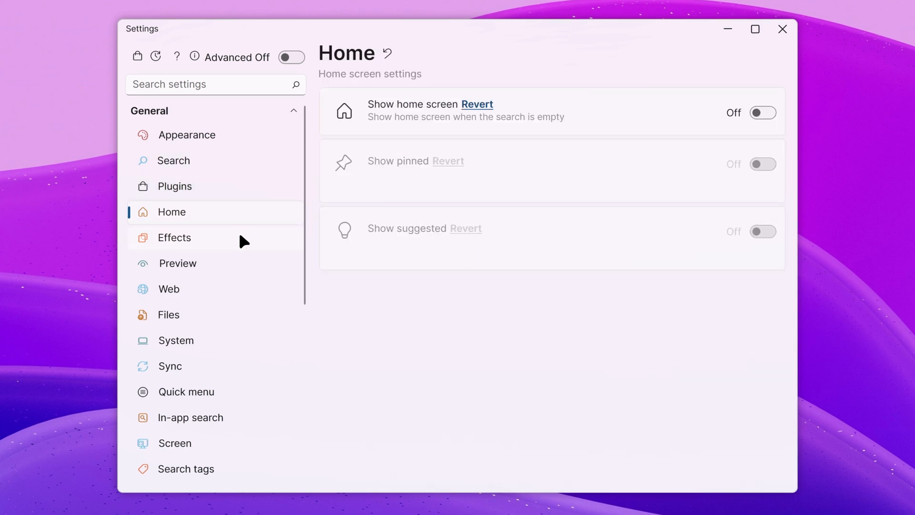
{"action": "left_click", "coordinate": [177, 263]}
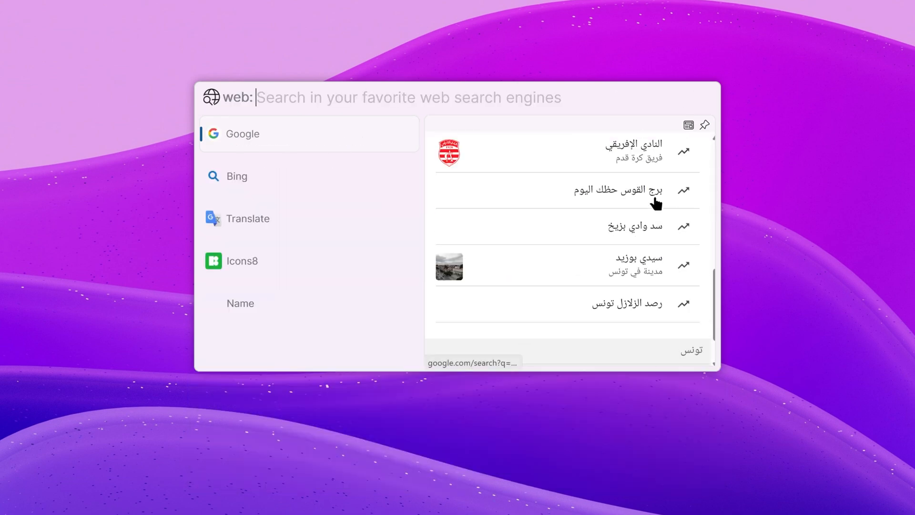
{"action": "type", "text": "Processes"}
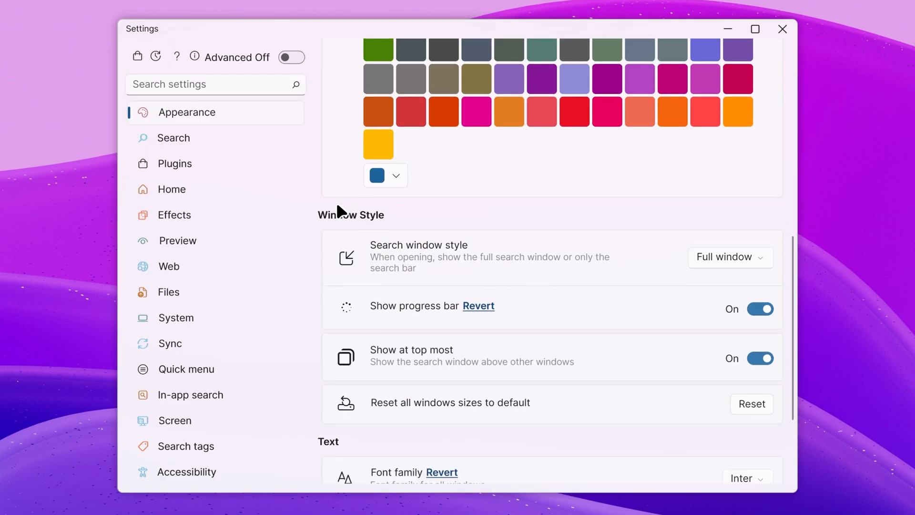
Scroll through the Appearance page's theme presets, accent colours and window style options.
{"action": "scroll", "scroll_direction": "up", "scroll_amount": 3}
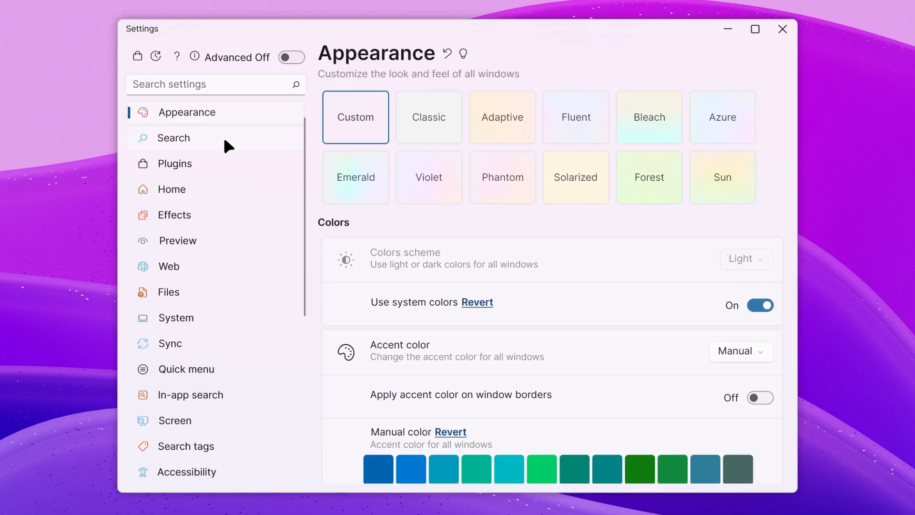
{"action": "scroll", "scroll_direction": "down", "scroll_amount": 3}
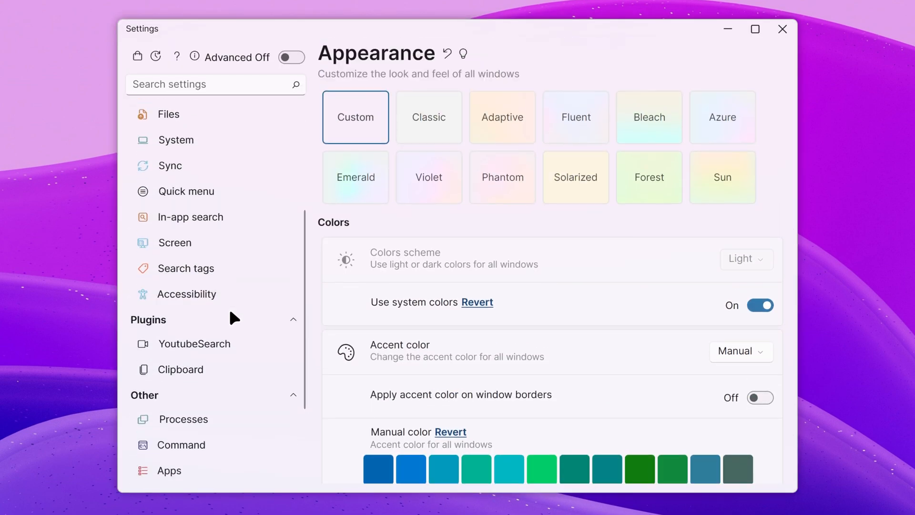
{"action": "left_click", "coordinate": [174, 186]}
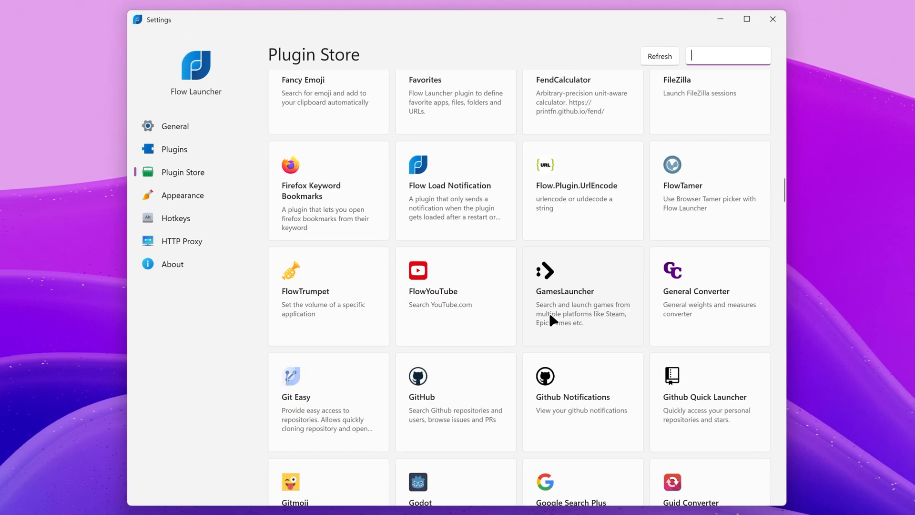
{"action": "scroll", "scroll_direction": "down", "scroll_amount": 3}
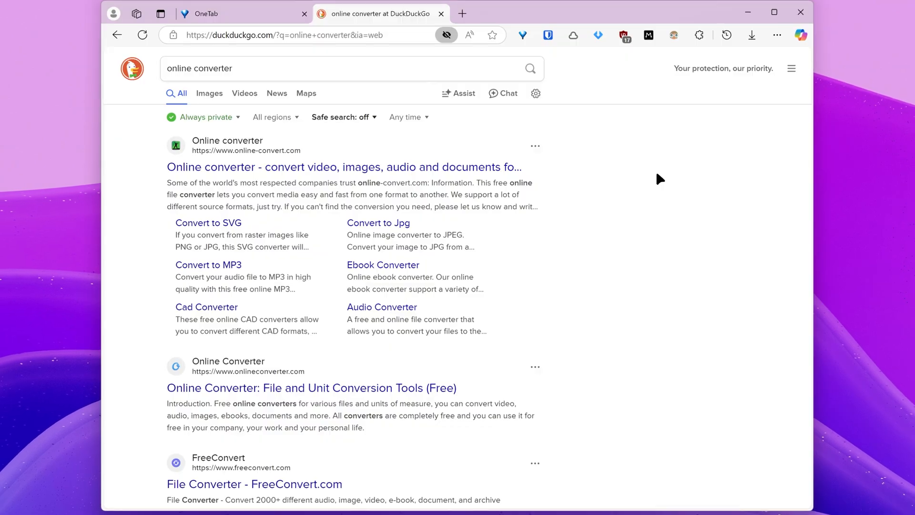
{"action": "scroll", "scroll_direction": "down", "scroll_amount": 3}
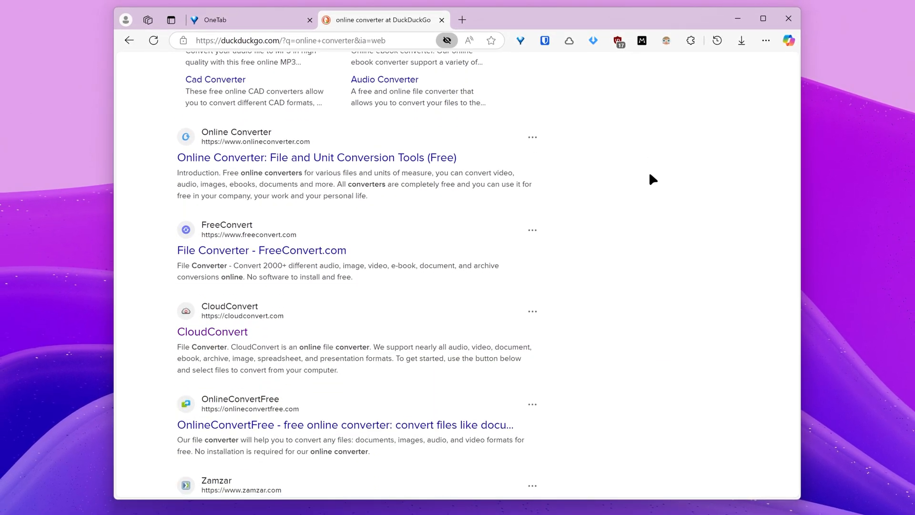
{"action": "scroll", "scroll_direction": "down", "scroll_amount": 3}
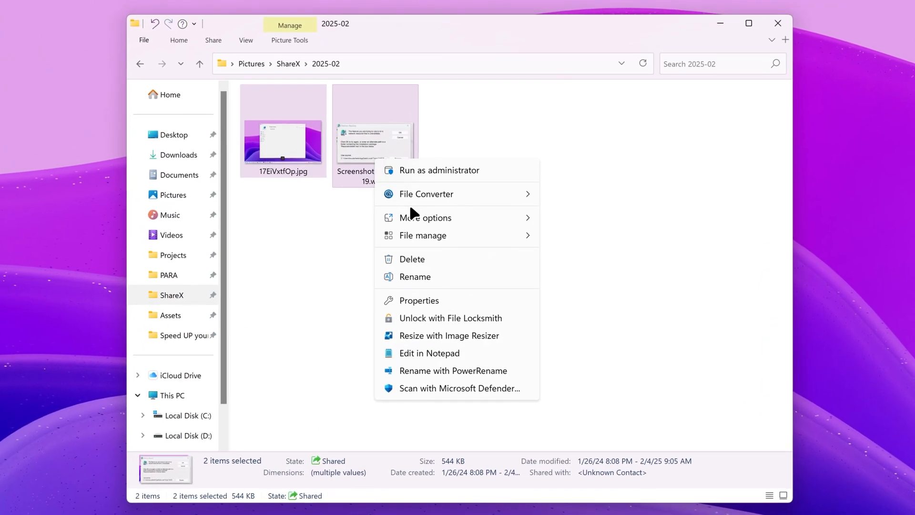
Show File Converter's video output formats for the nine selected OBS recordings.
{"action": "left_click", "coordinate": [425, 194]}
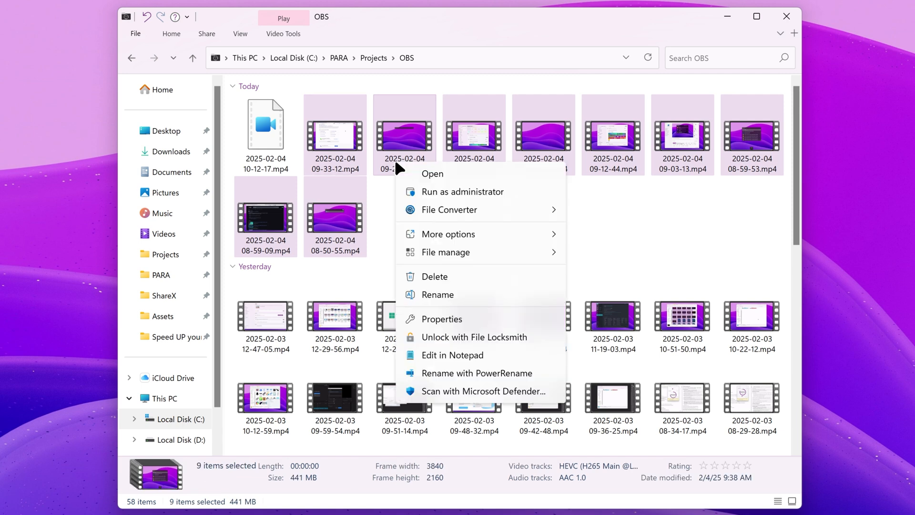
{"action": "left_click", "coordinate": [449, 210]}
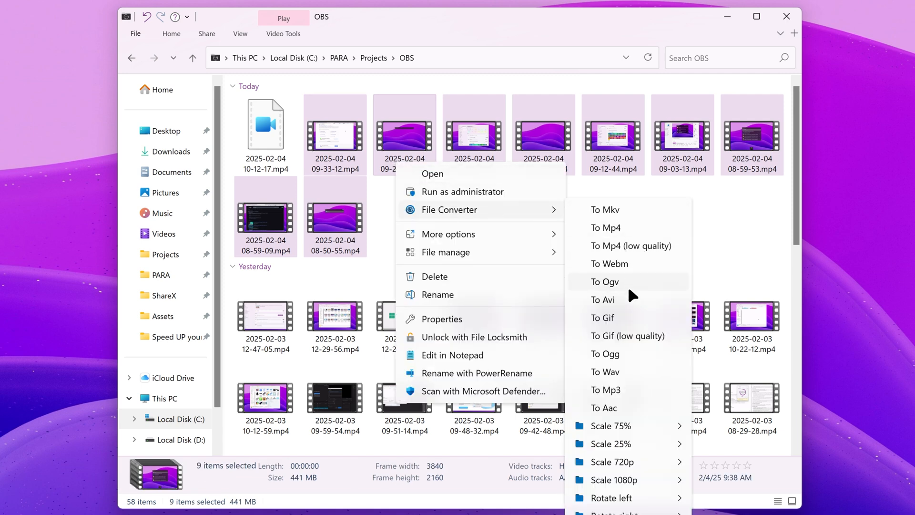
{"action": "left_click", "coordinate": [606, 389]}
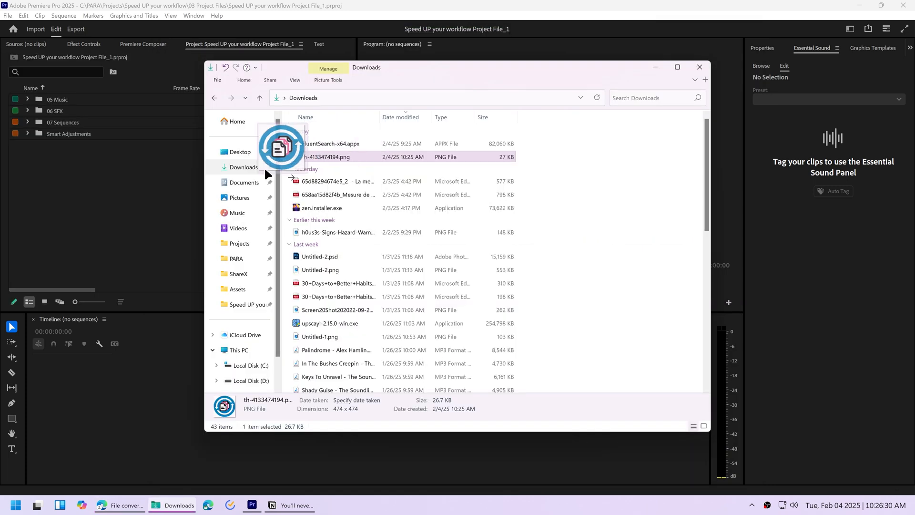
{"action": "right_click", "coordinate": [333, 156]}
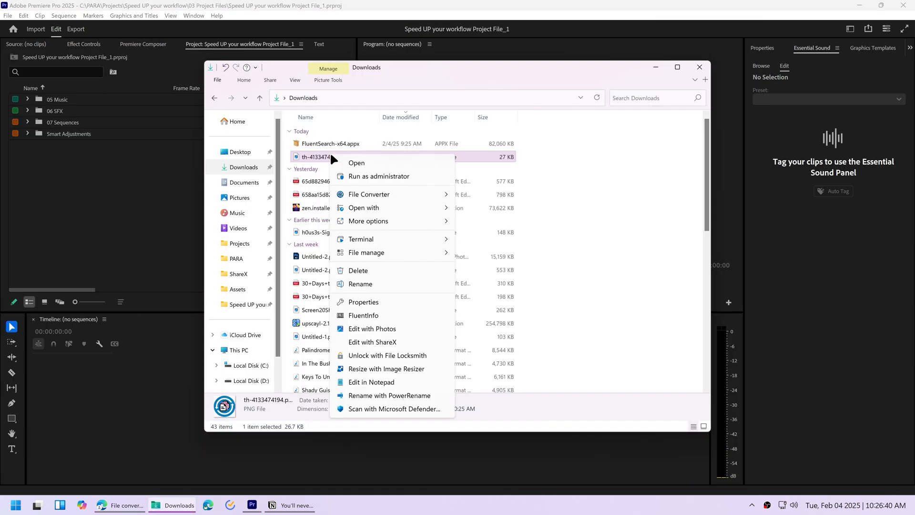
{"action": "left_click", "coordinate": [368, 194]}
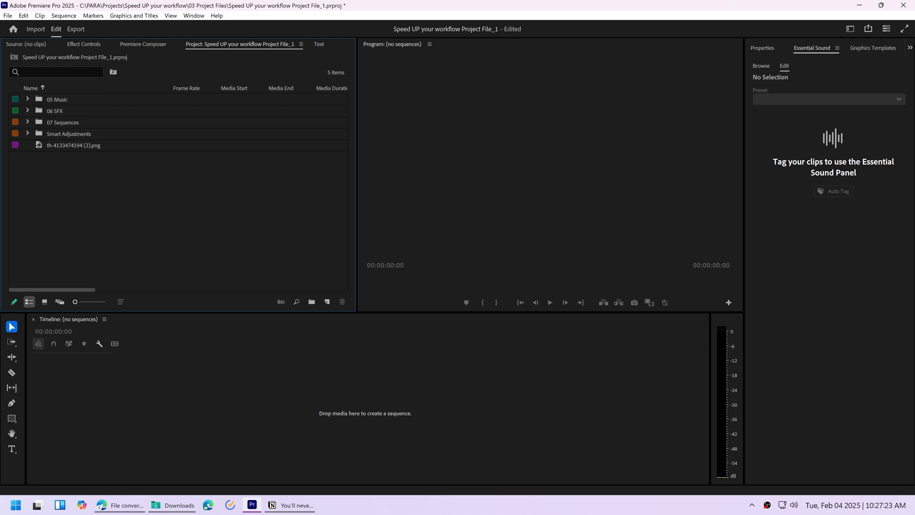
{"action": "left_click", "coordinate": [115, 505]}
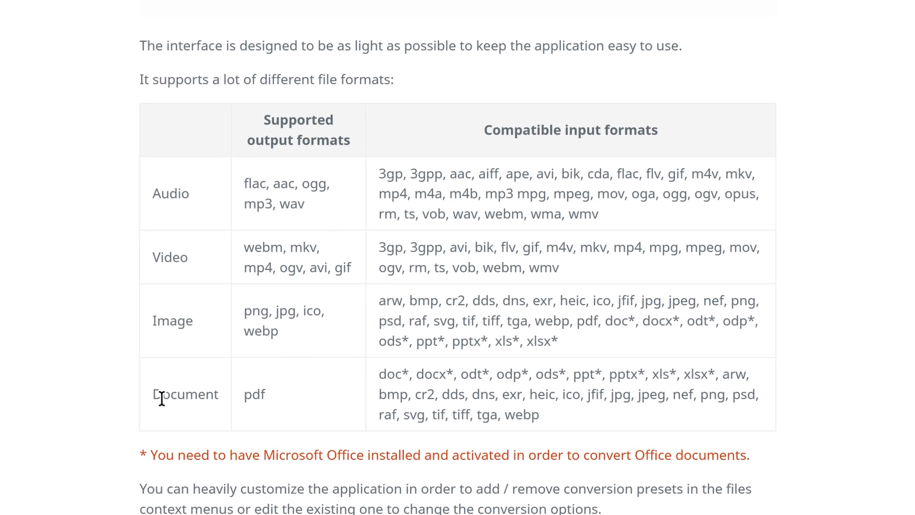
{"action": "scroll", "scroll_direction": "up", "scroll_amount": 3}
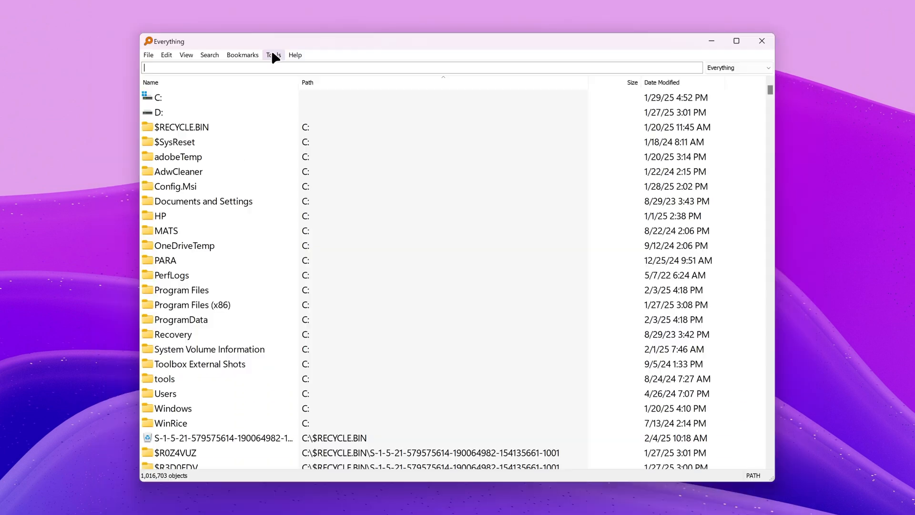
{"action": "left_click", "coordinate": [186, 55]}
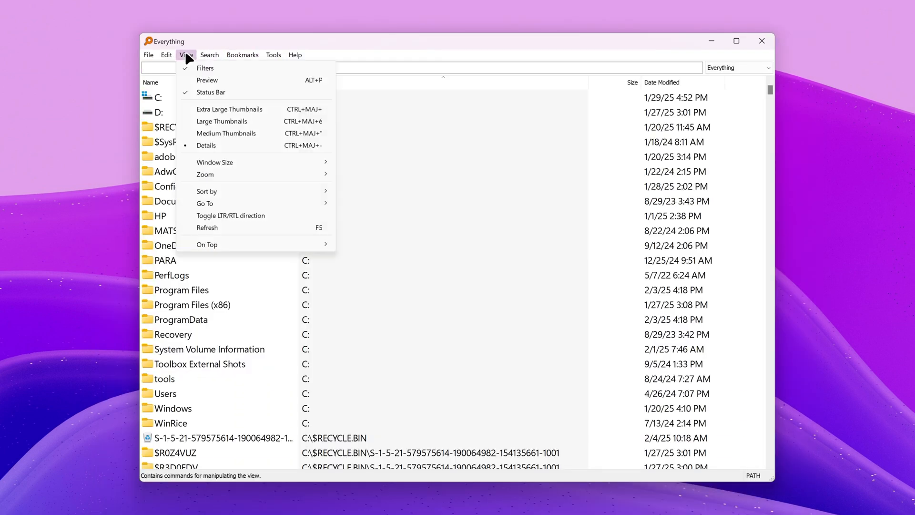
{"action": "mouse_move", "coordinate": [229, 110]}
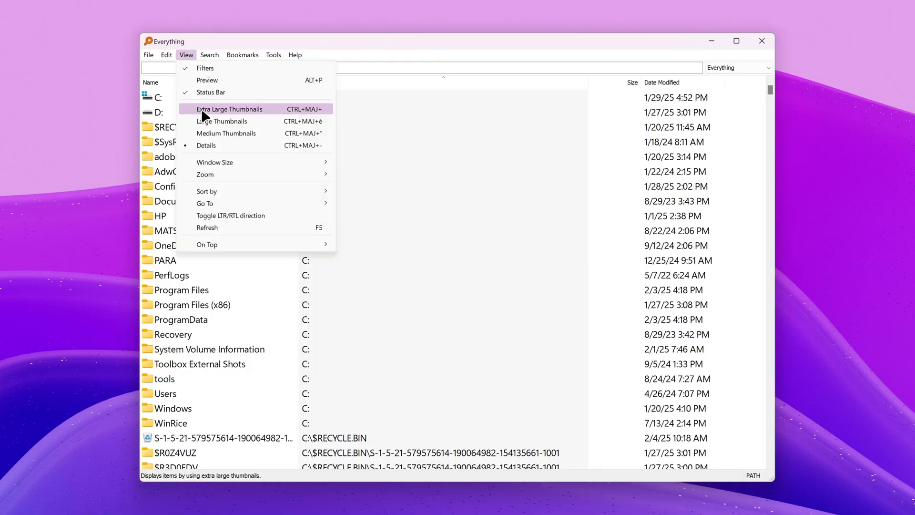
{"action": "mouse_move", "coordinate": [205, 174]}
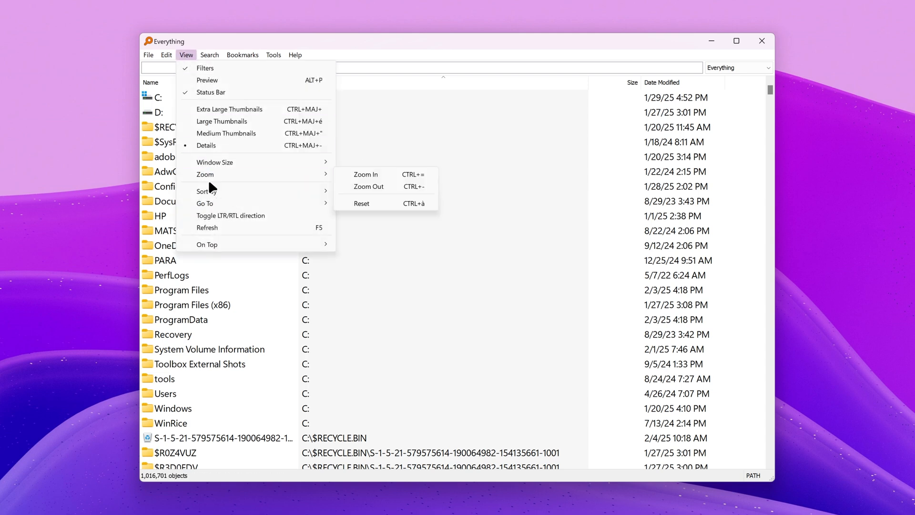
{"action": "left_click", "coordinate": [738, 67]}
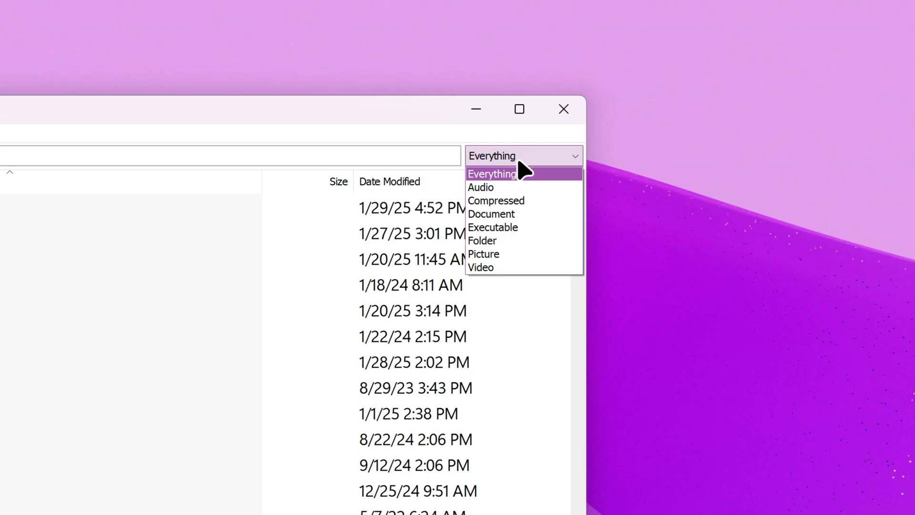
{"action": "mouse_move", "coordinate": [523, 213]}
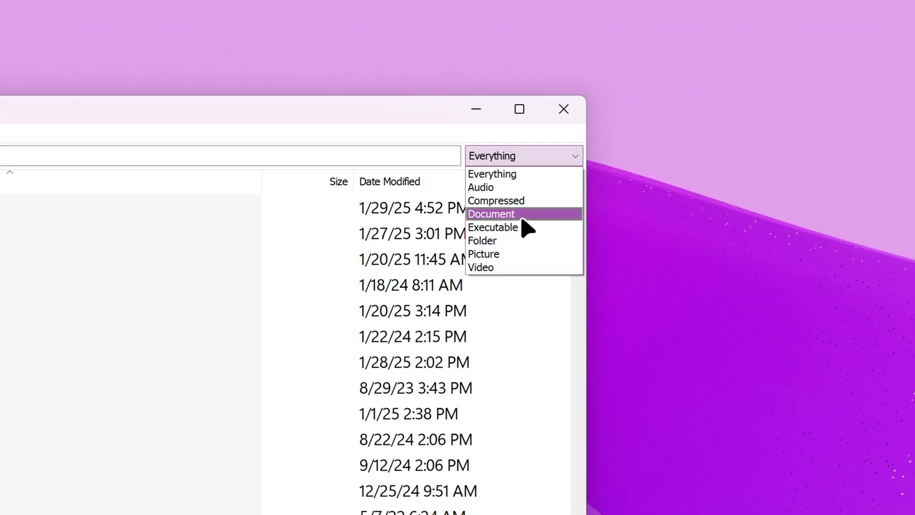
{"action": "left_click", "coordinate": [228, 155]}
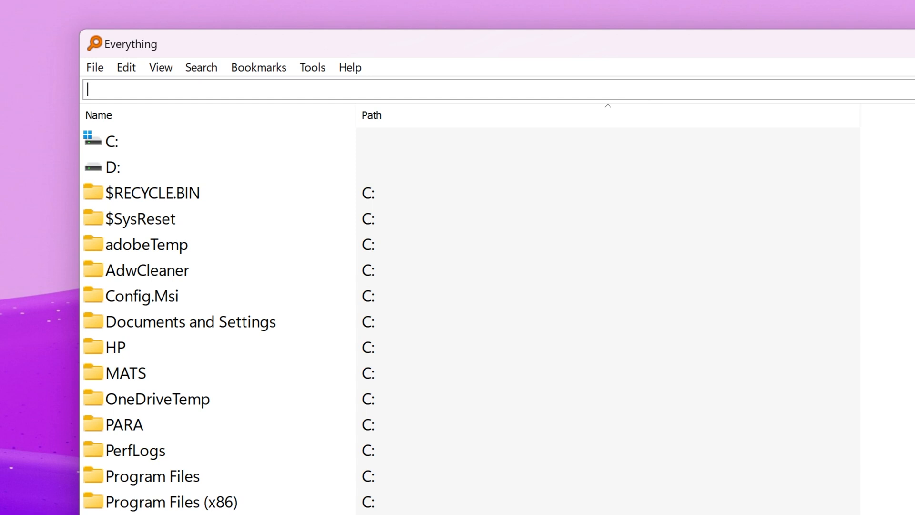
Search Everything for 'Arrows' pictures and browse results as extra large thumbnails.
{"action": "type", "text": "Arrow"}
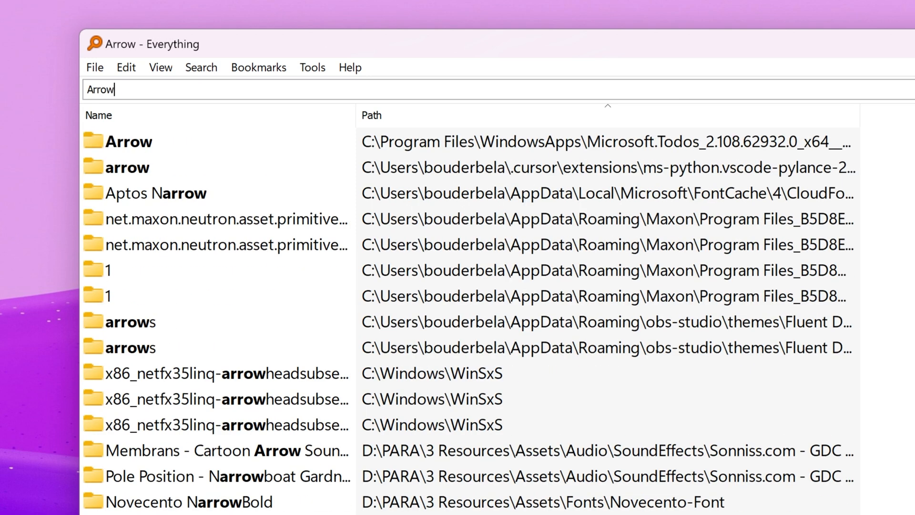
{"action": "type", "text": "s"}
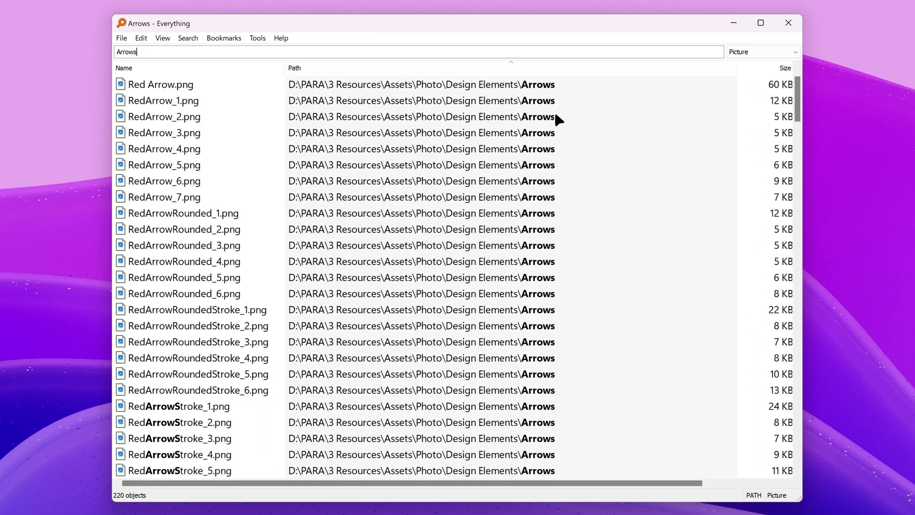
{"action": "left_click", "coordinate": [162, 39]}
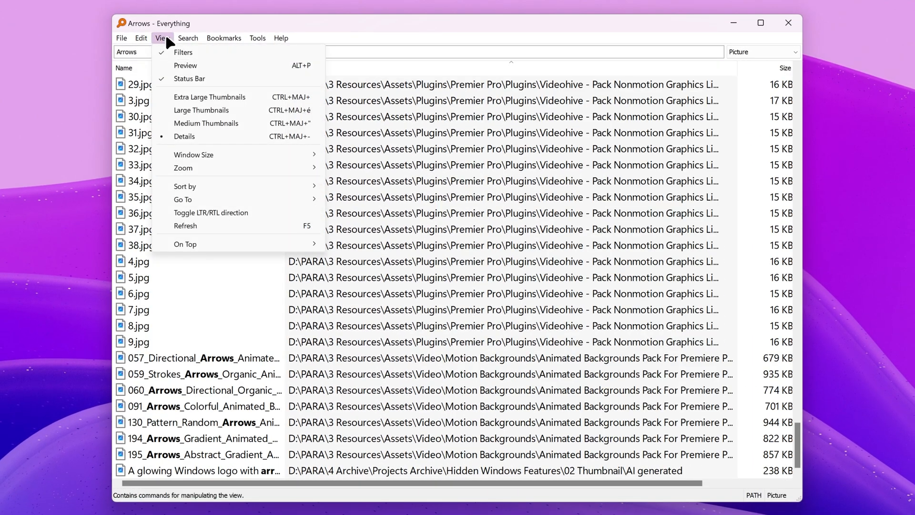
{"action": "left_click", "coordinate": [200, 110]}
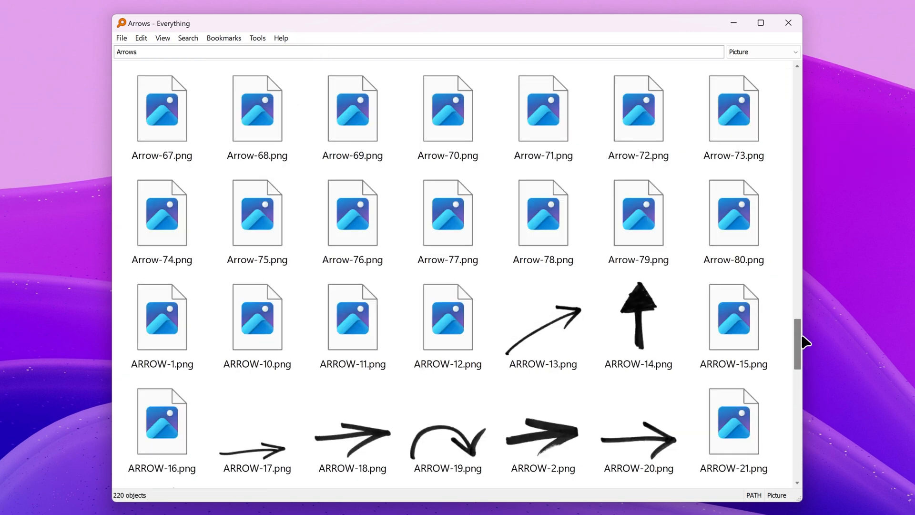
{"action": "scroll", "scroll_direction": "down", "scroll_amount": 3}
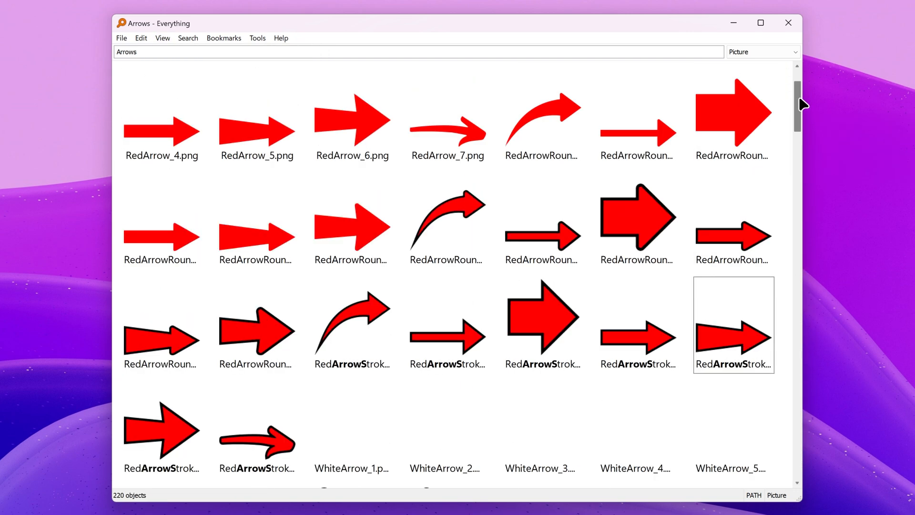
{"action": "scroll", "scroll_direction": "up", "scroll_amount": 3}
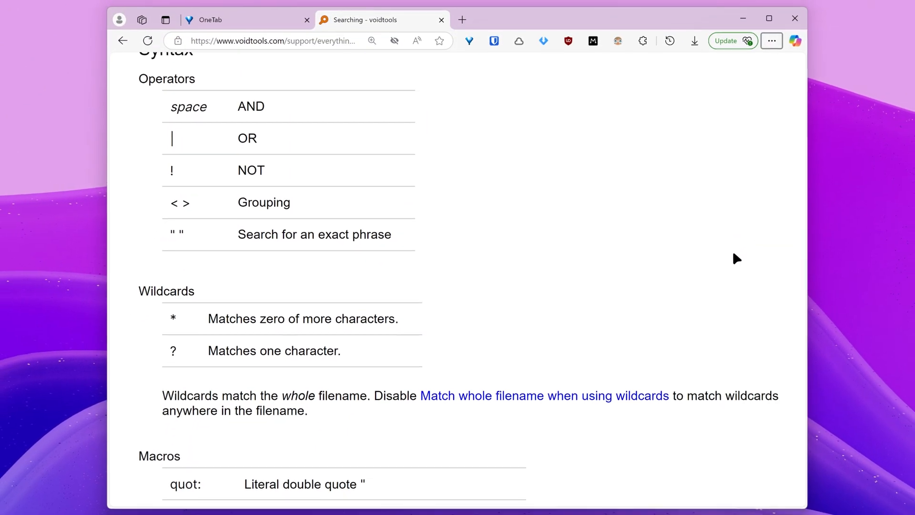
{"action": "scroll", "scroll_direction": "down", "scroll_amount": 3}
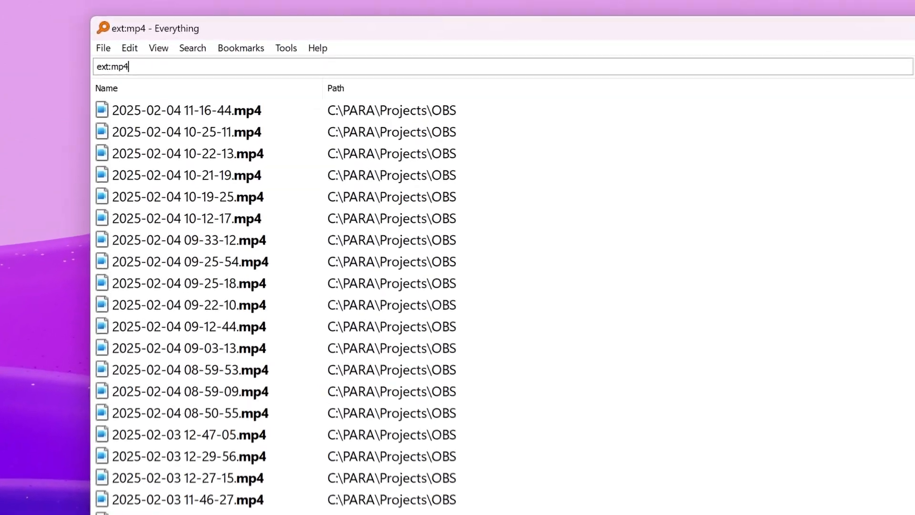
Change the Everything query to '.psd' to preview matching Photoshop files as thumbnails.
{"action": "type", "text": "datemodified:today"}
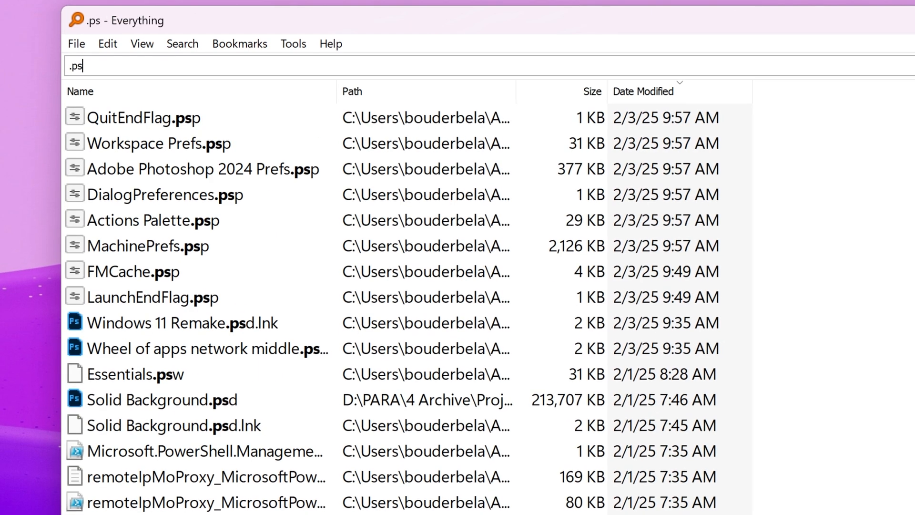
{"action": "type", "text": "d"}
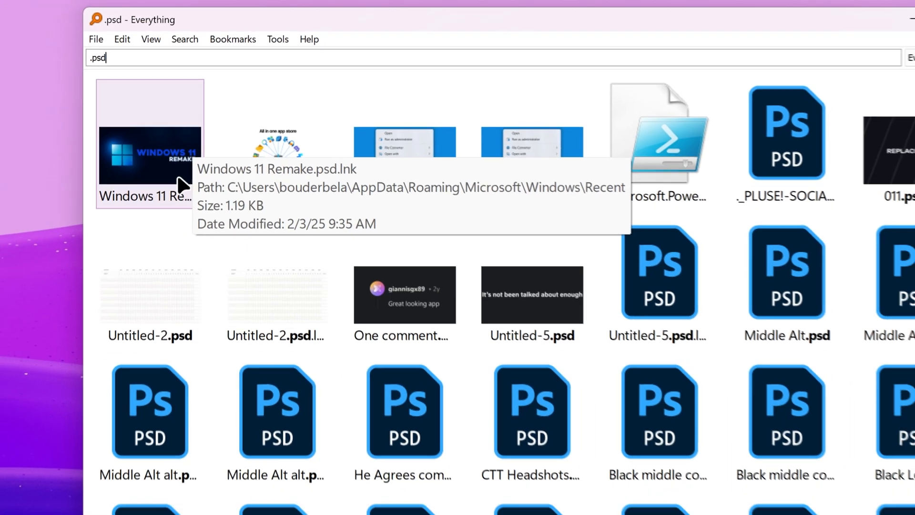